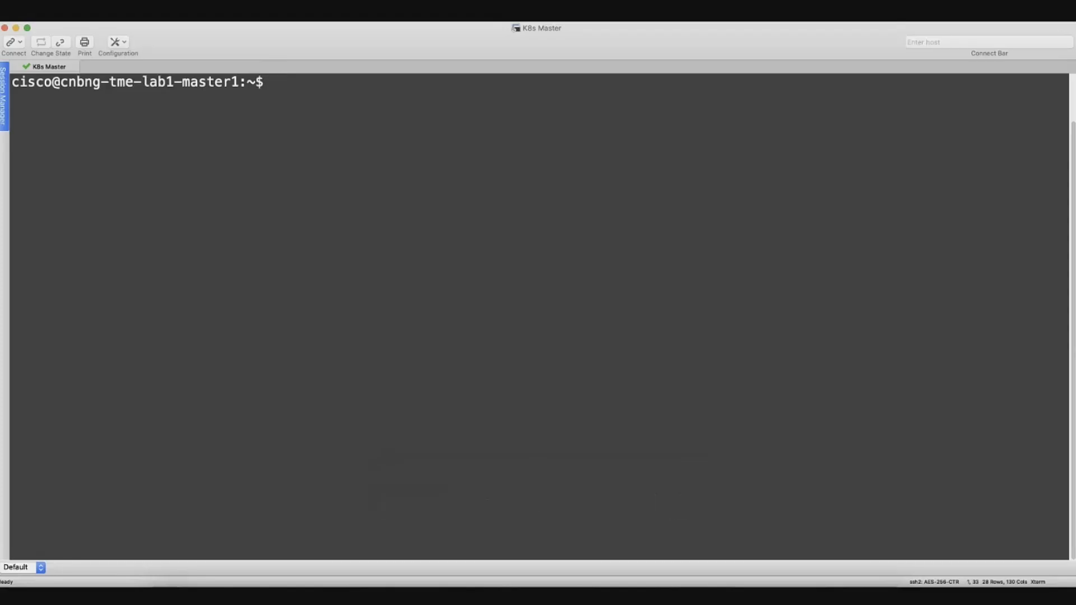
Run kubectl get ns --show-labels and note cee-global's smi-application=cee label
{"action": "type", "text": "kube"}
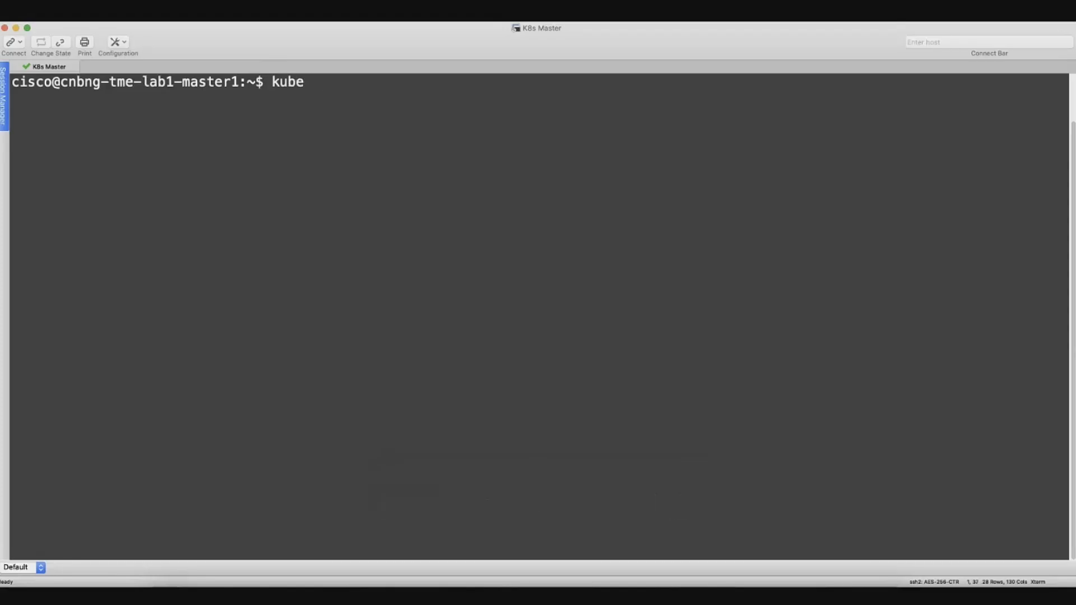
{"action": "type", "text": "ctl get ns"}
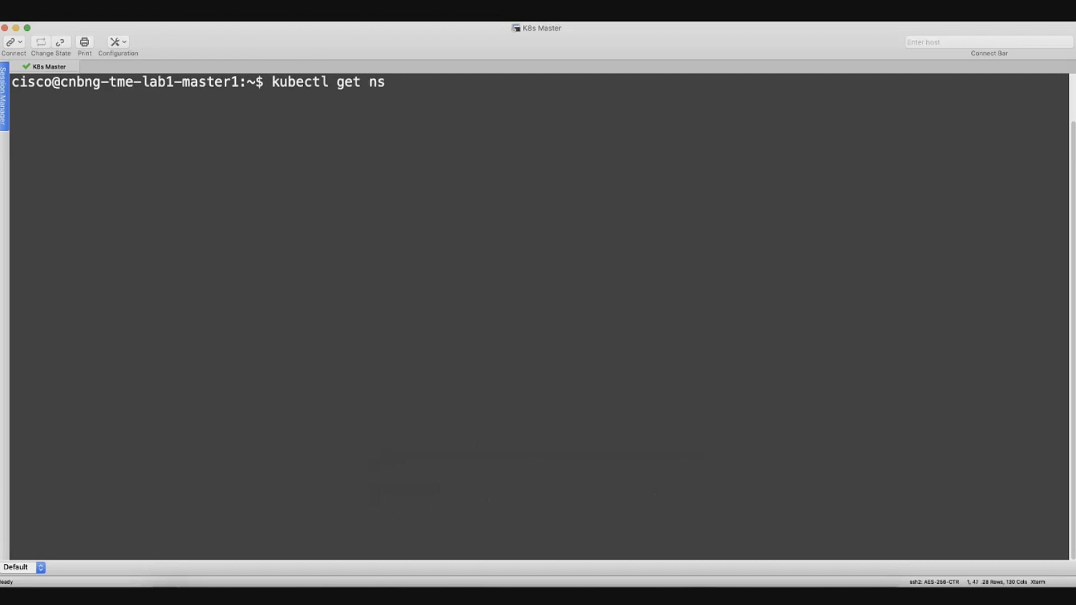
{"action": "type", "text": "--show"}
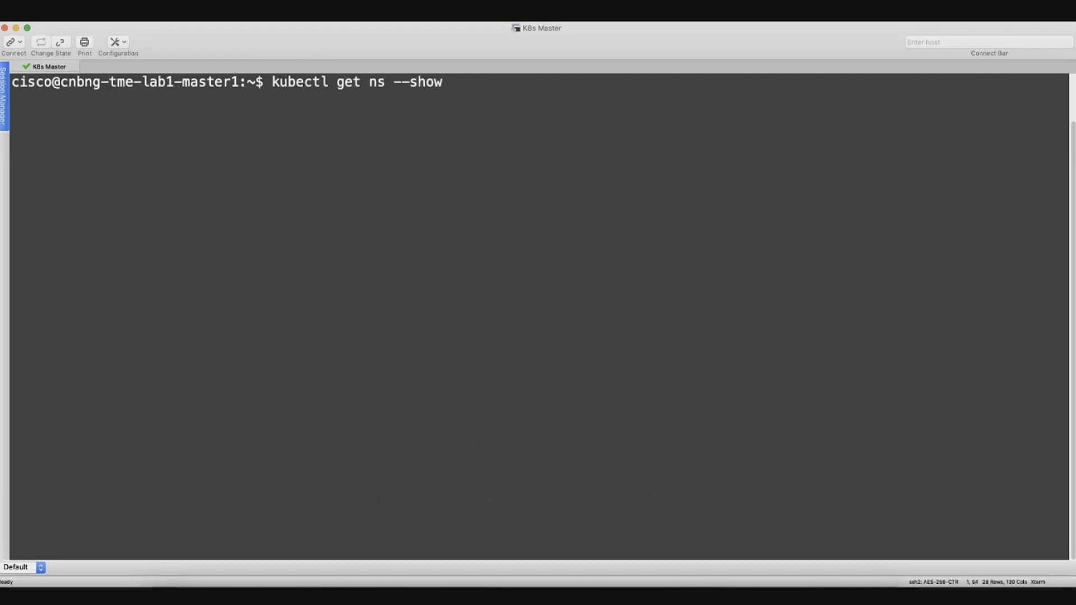
{"action": "type", "text": "labels"}
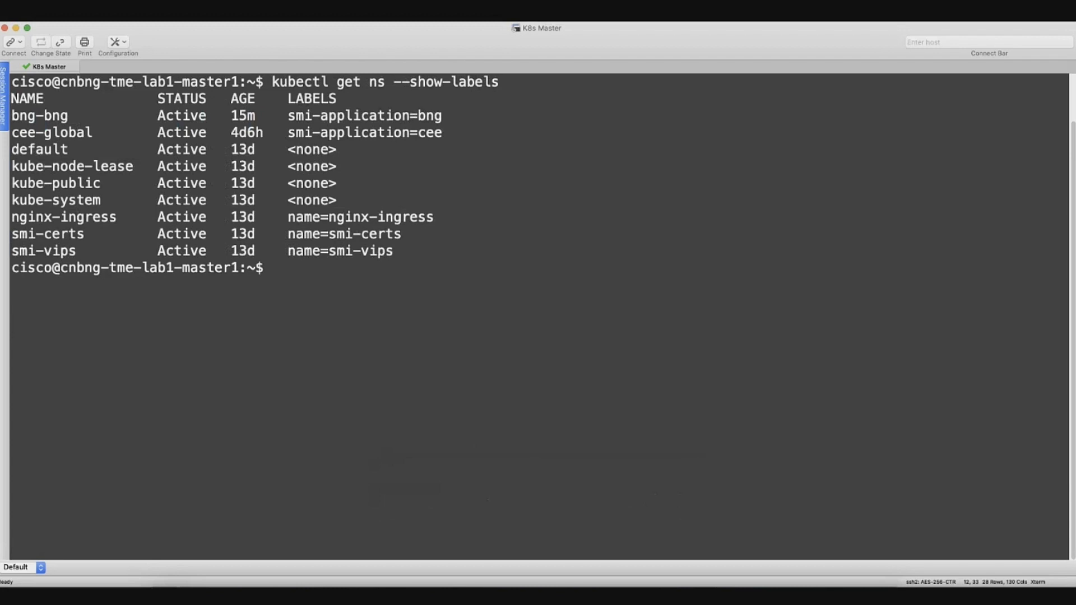
{"action": "double_click", "coordinate": [365, 132]}
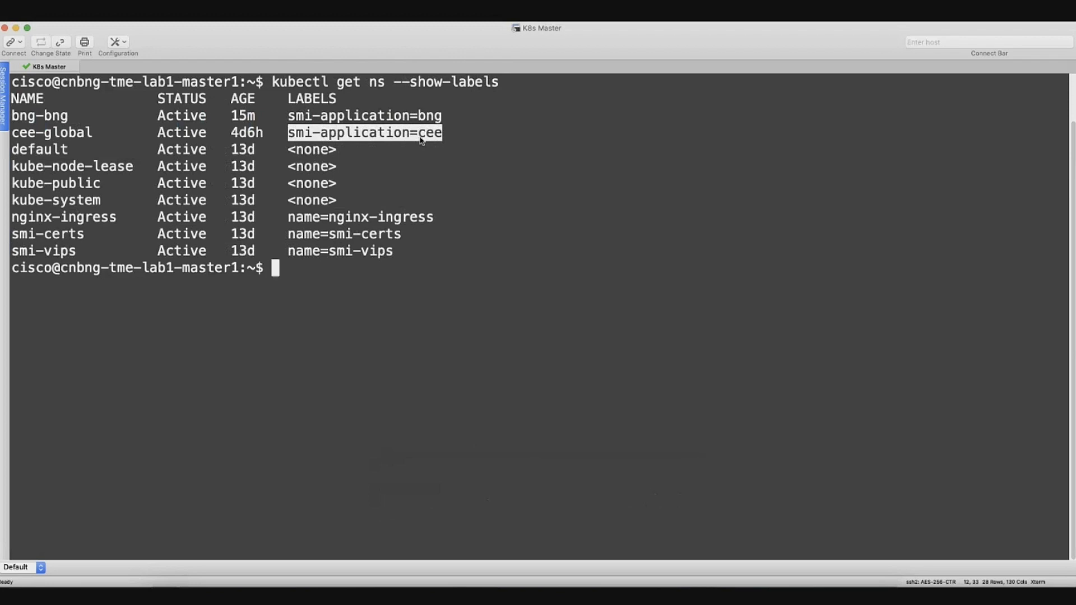
Run kubectl get pods -n bng-bng --sort-by=.status.startTime and review the Running pods
{"action": "type", "text": "kubectl get pods -n bng-bng --sort"}
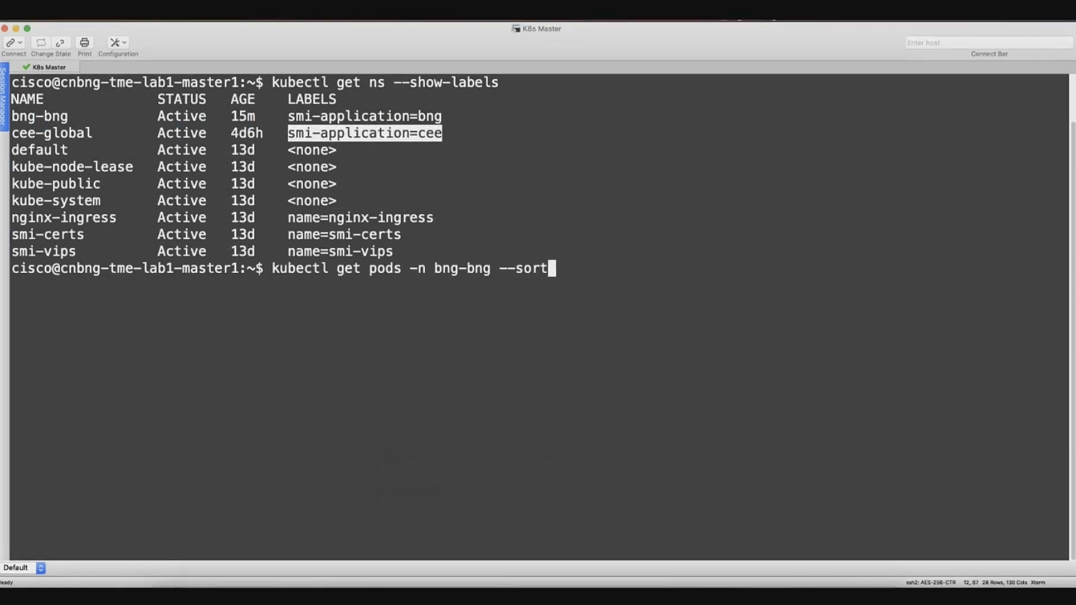
{"action": "type", "text": "-by=.status.startTime"}
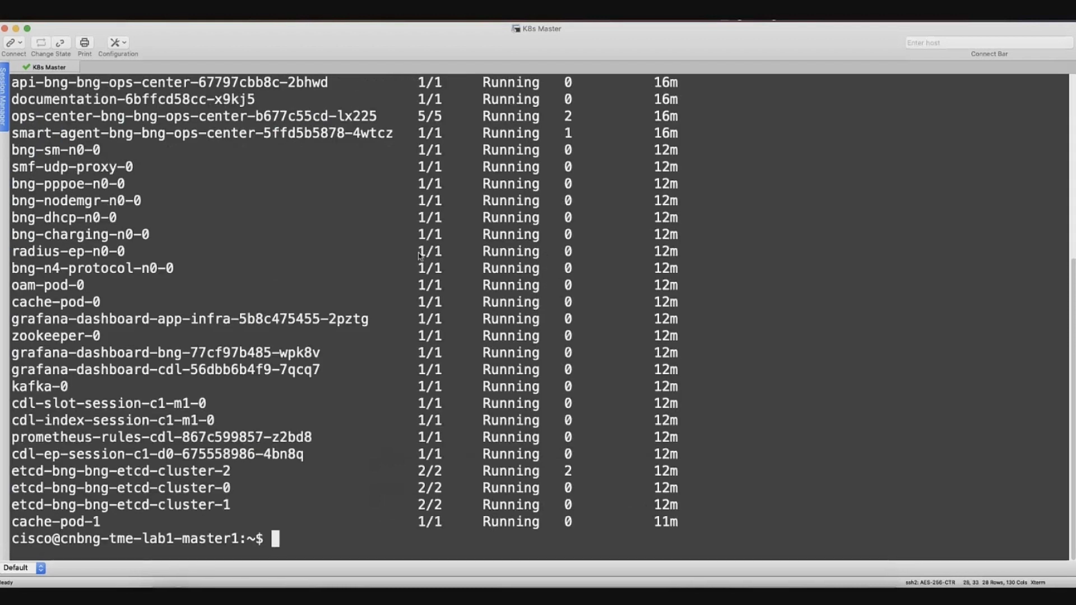
{"action": "mouse_move", "coordinate": [386, 325]}
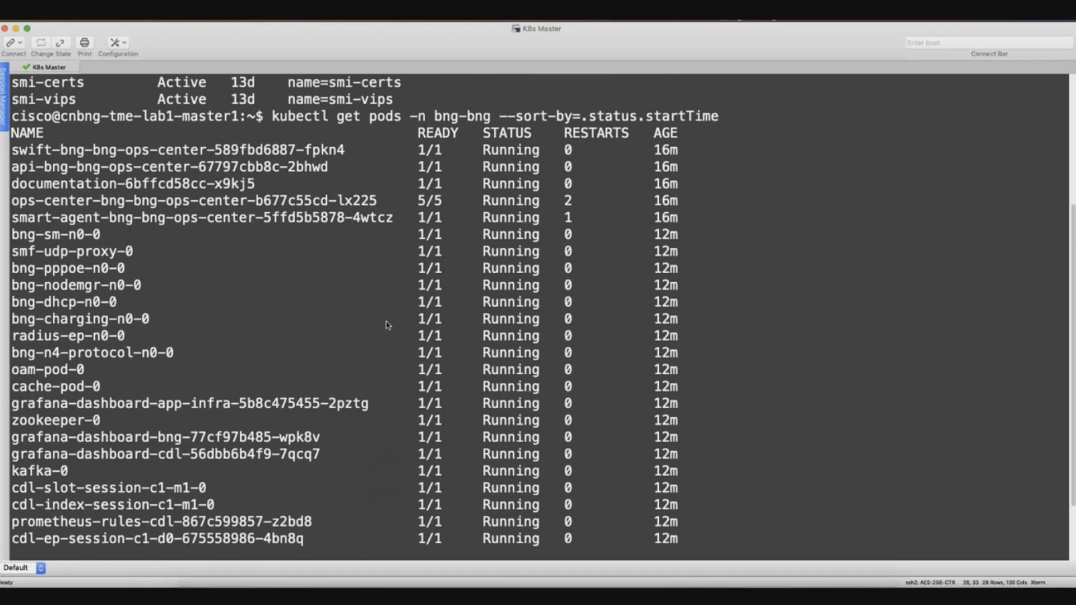
{"action": "scroll", "scroll_direction": "down", "scroll_amount": 3}
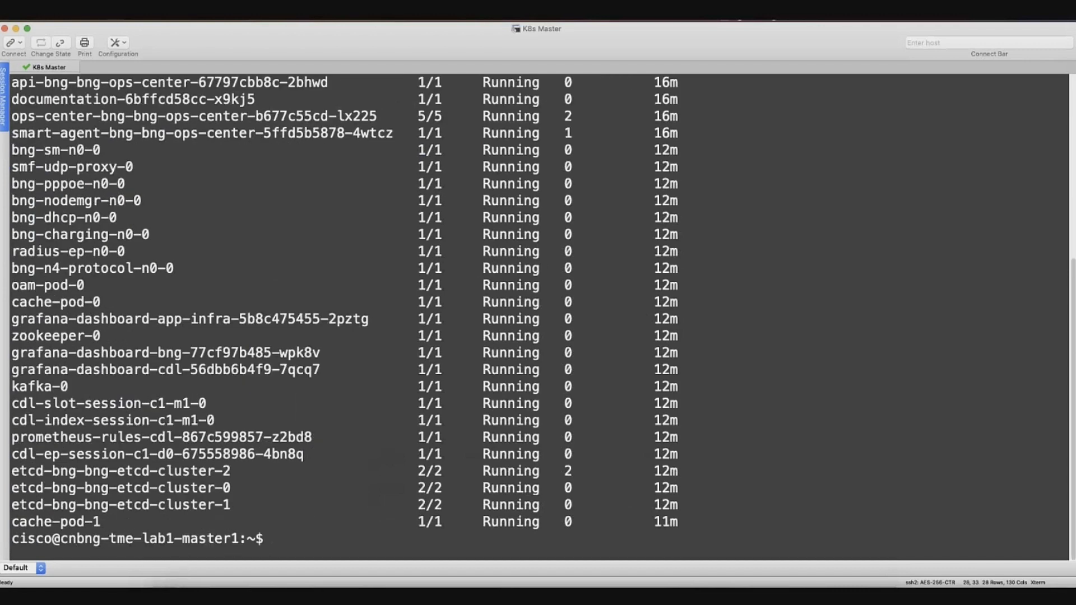
{"action": "mouse_move", "coordinate": [535, 334]}
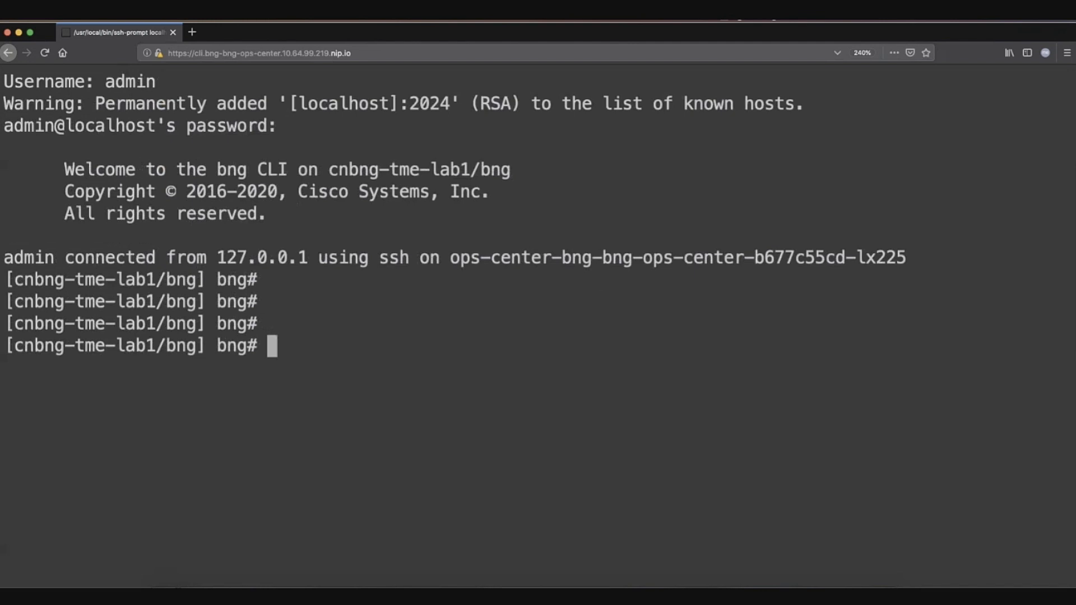
{"action": "mouse_move", "coordinate": [663, 246]}
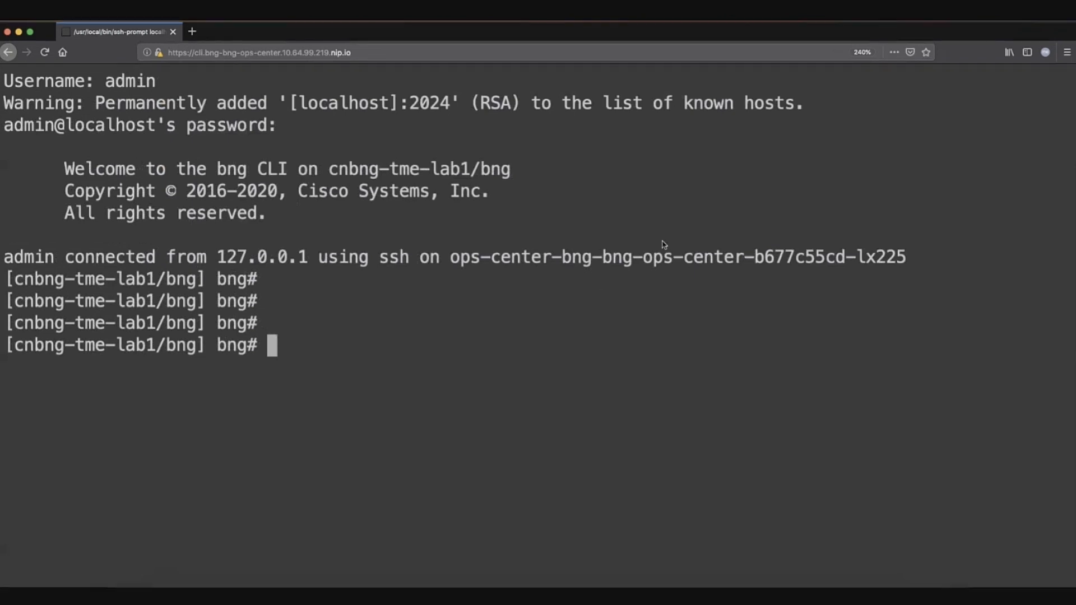
Run show running-config profile subscriber subscriber-profile-2 at the bng# prompt
{"action": "type", "text": "show"}
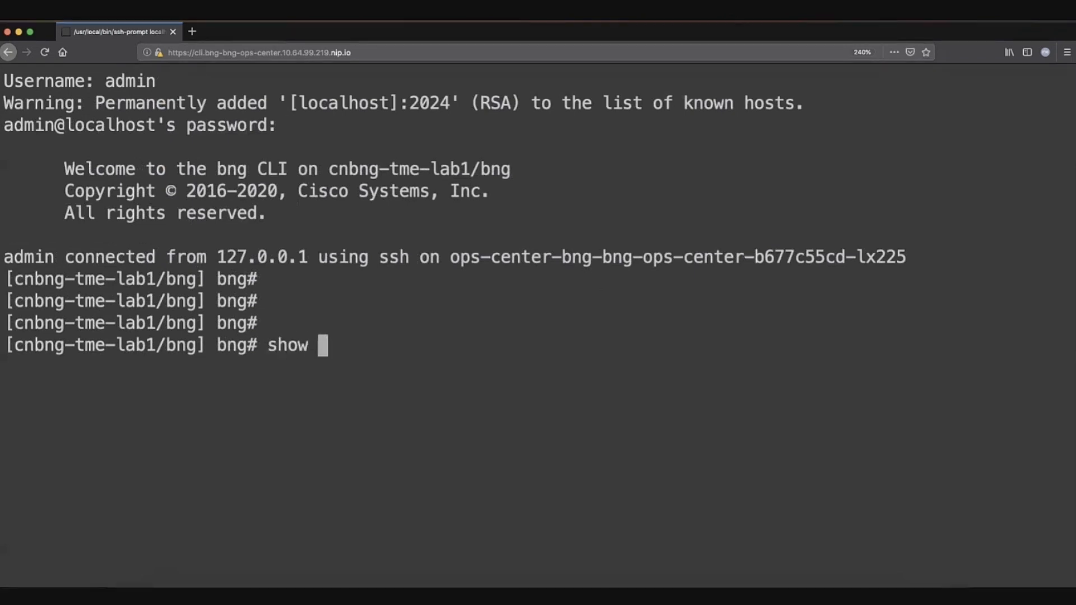
{"action": "type", "text": "runni"}
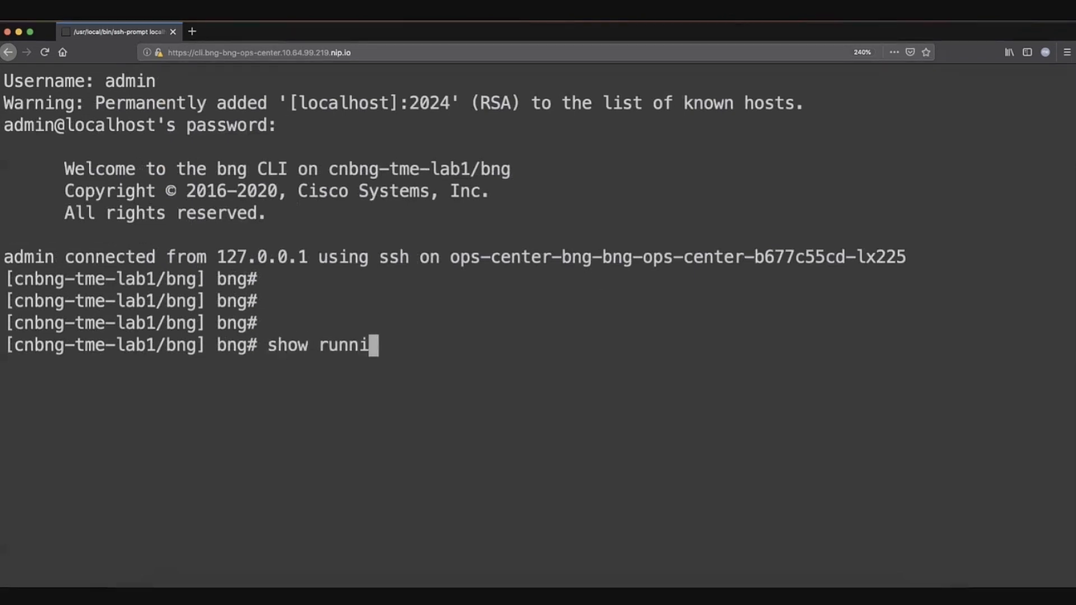
{"action": "type", "text": "ng-conf"}
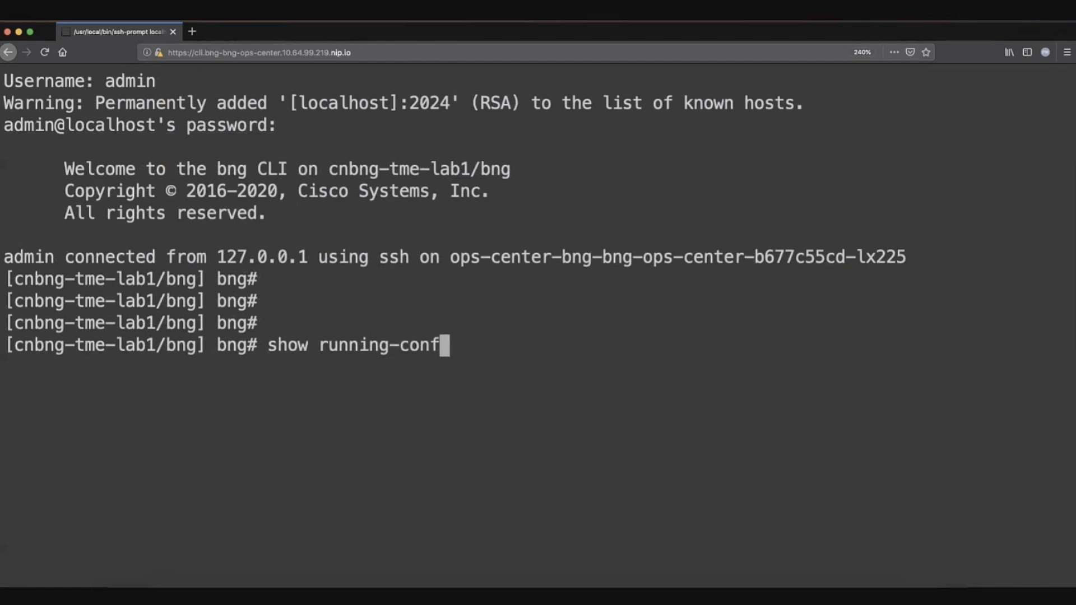
{"action": "type", "text": "ig"}
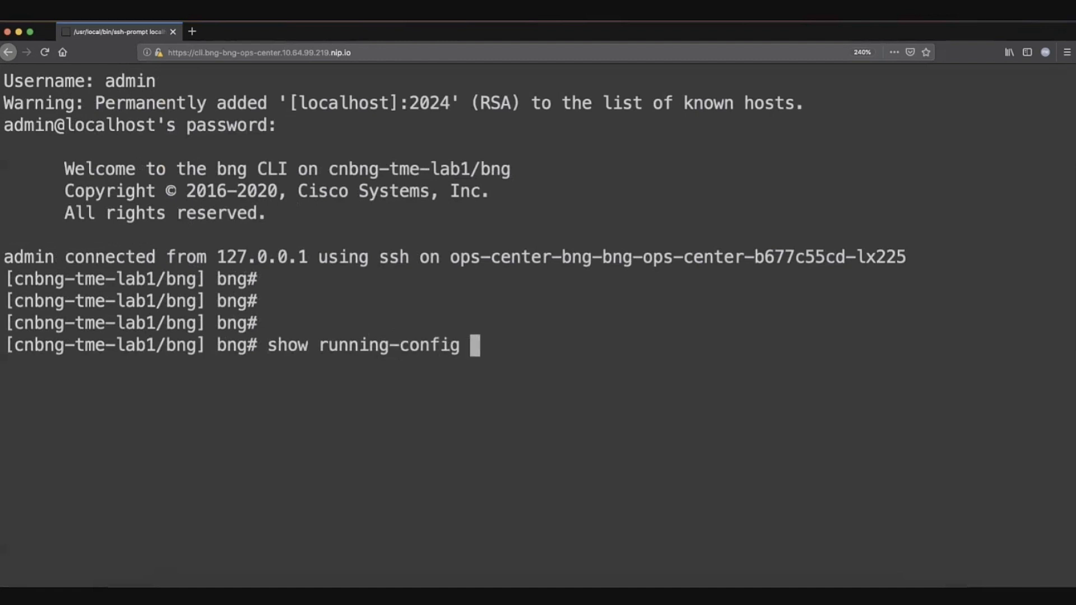
{"action": "type", "text": "profile s"}
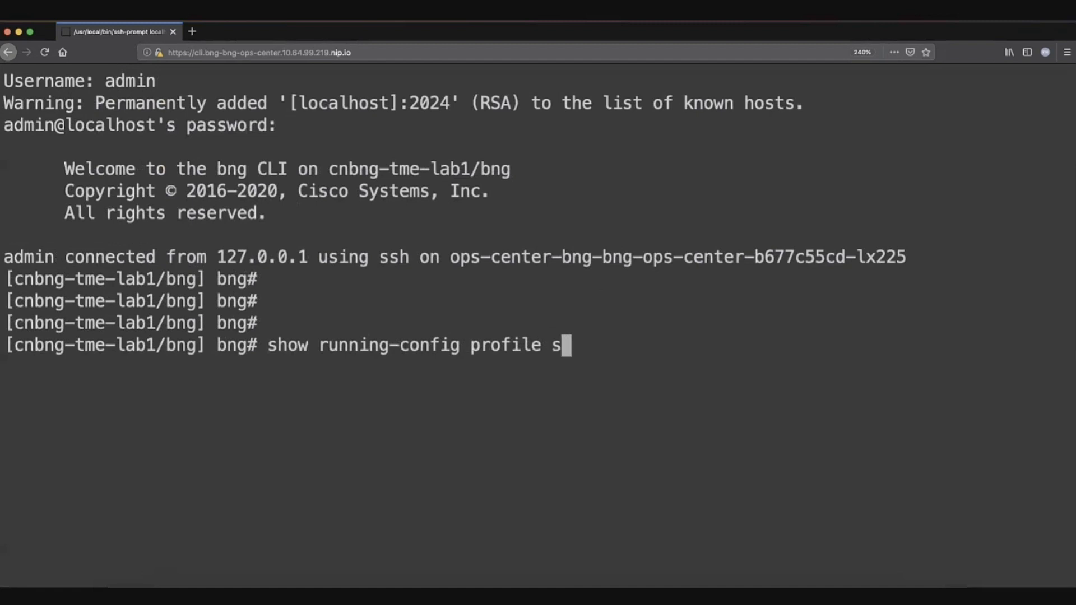
{"action": "type", "text": "ubscri"}
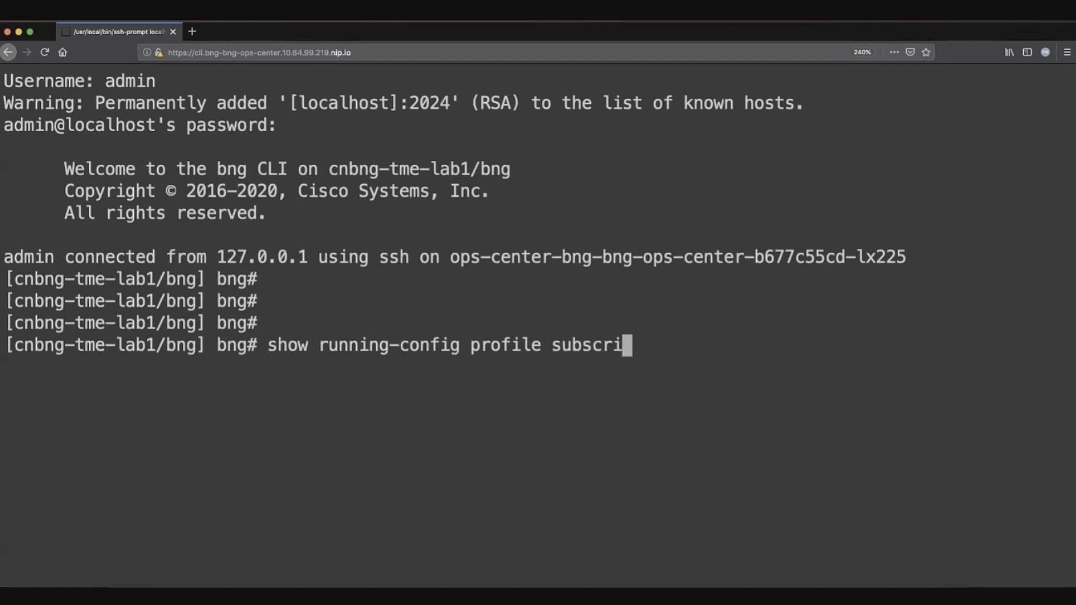
{"action": "type", "text": "ber"}
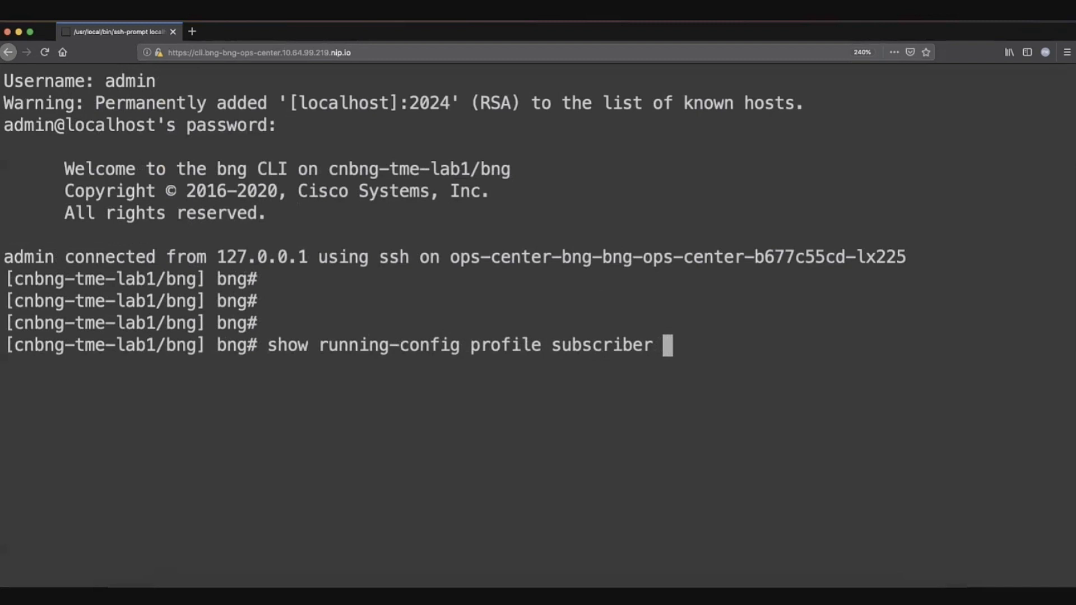
{"action": "type", "text": "subscriber-p"}
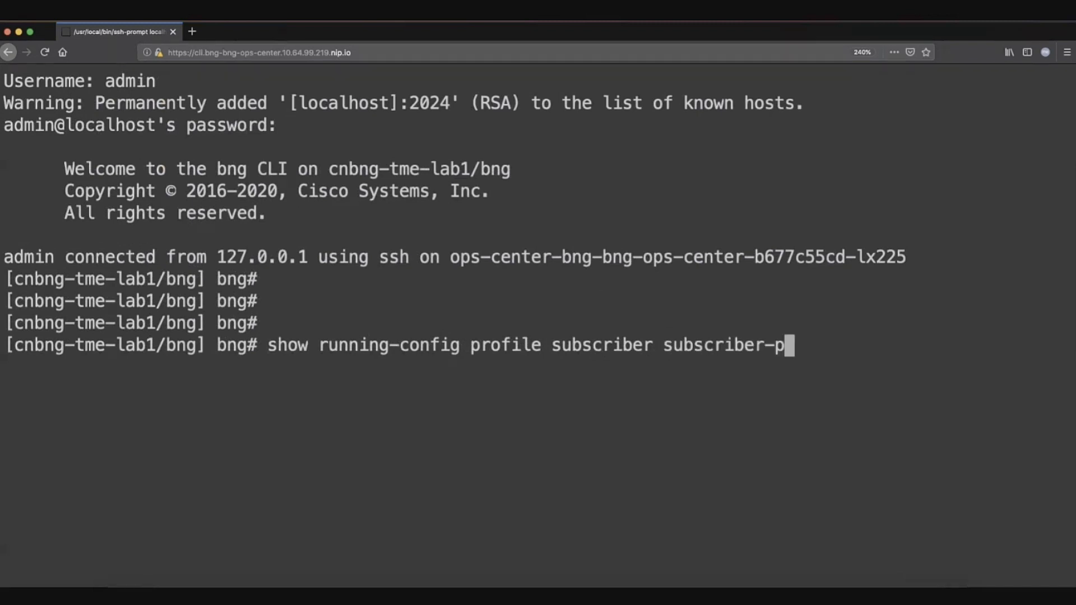
{"action": "type", "text": "rofile-2"}
{"action": "type", "text": "show"}
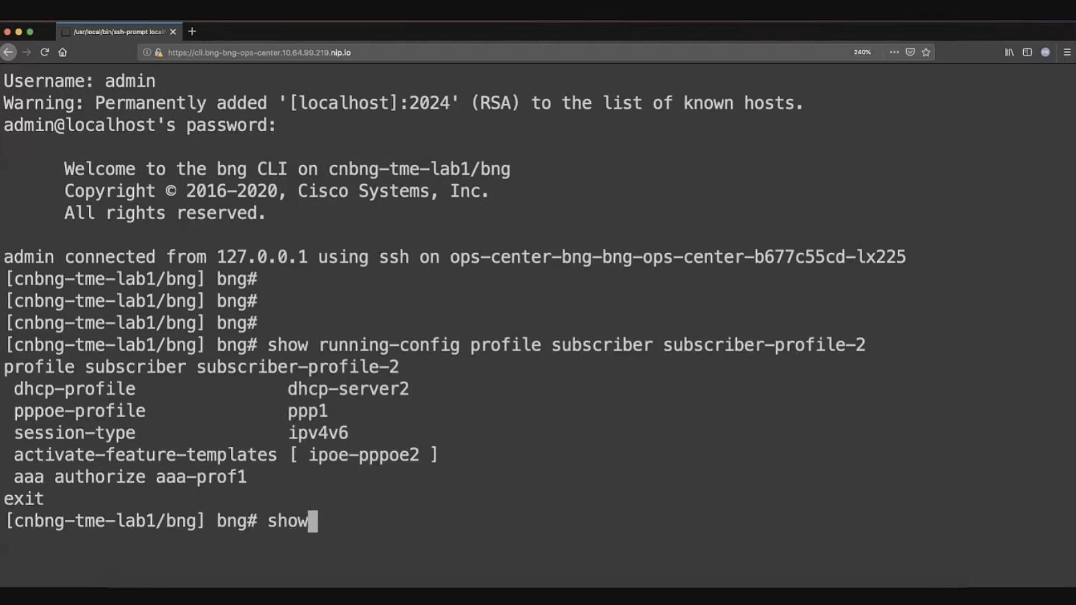
Run show running-config profile feature-template and review the PPP section
{"action": "type", "text": "running"}
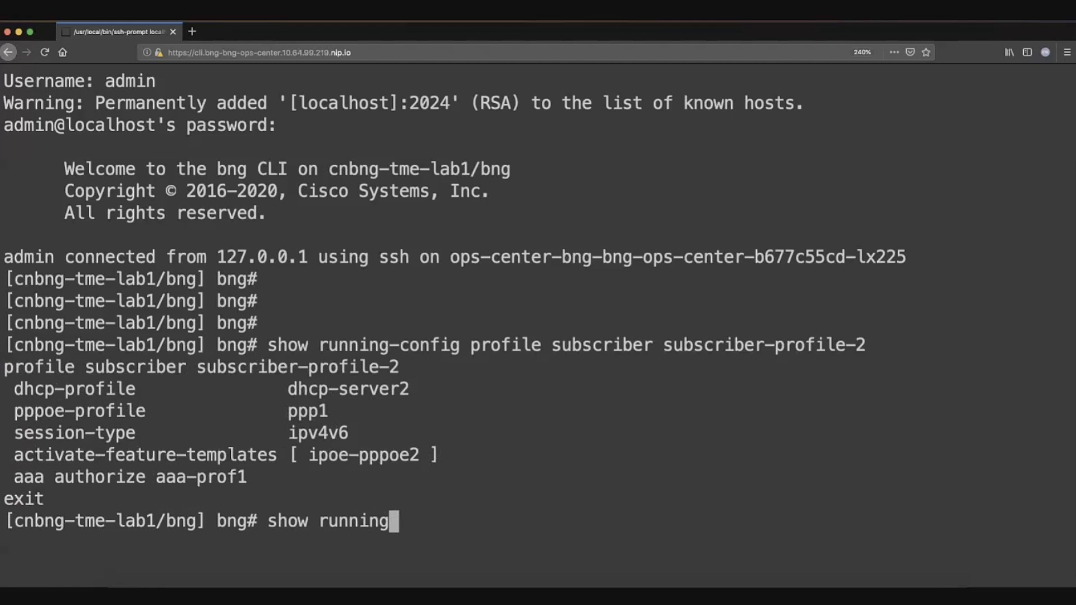
{"action": "type", "text": "-config"}
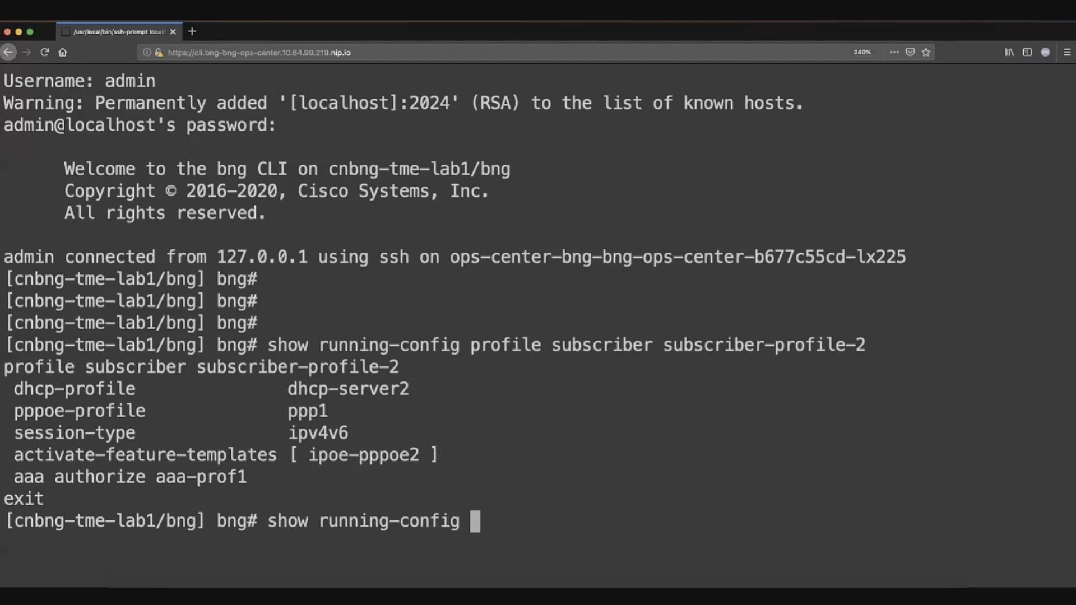
{"action": "type", "text": "profile"}
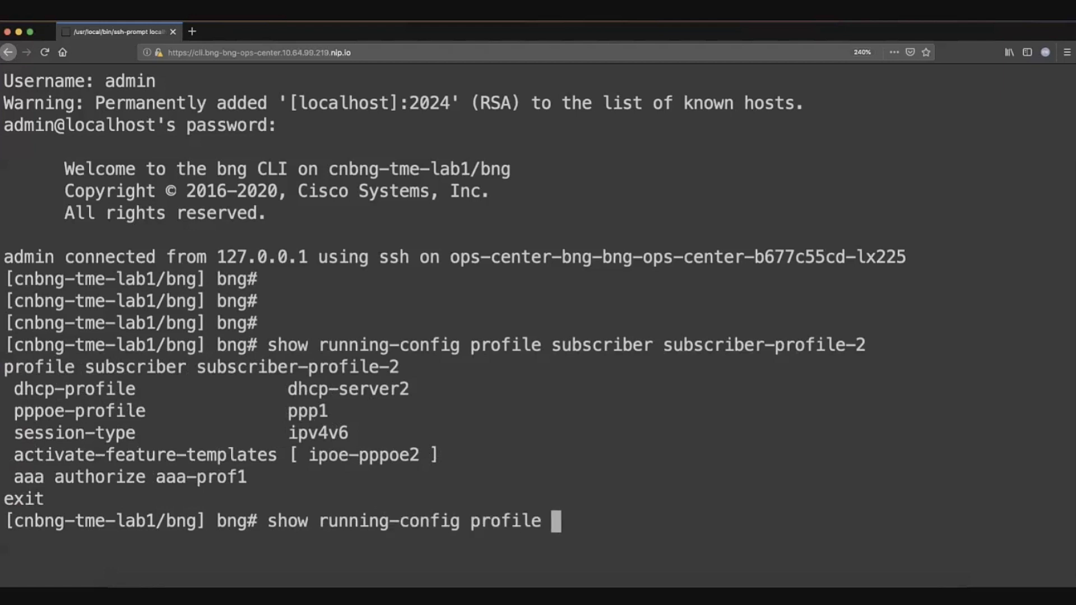
{"action": "type", "text": "feature"}
{"action": "type", "text": "show running"}
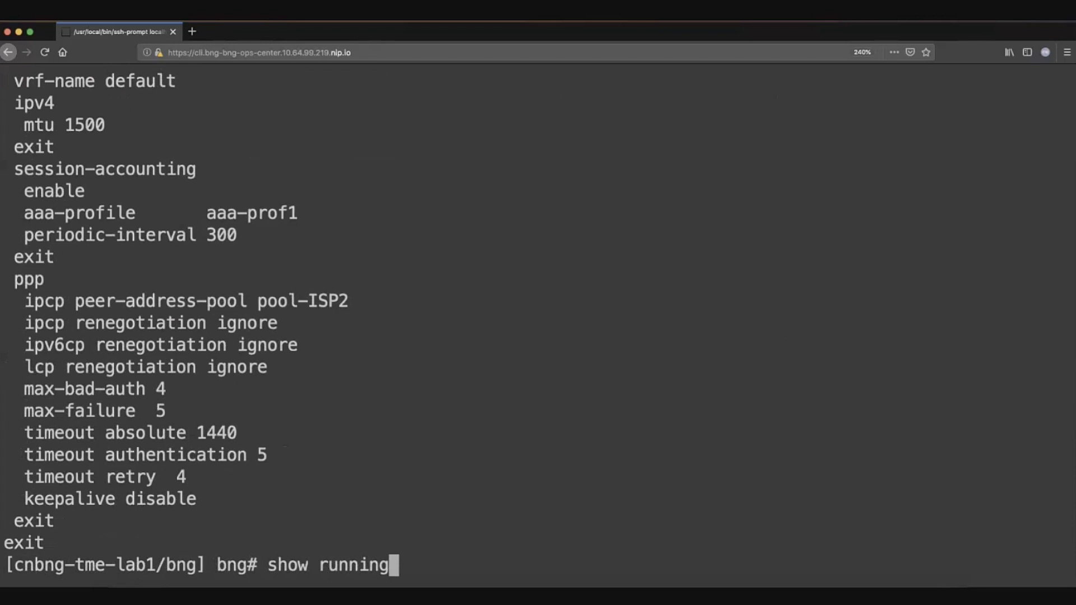
Run show running-config ipam address-pool pool-ISP2 to see its IPv4, IPv6 and prefix ranges
{"action": "type", "text": "-config"}
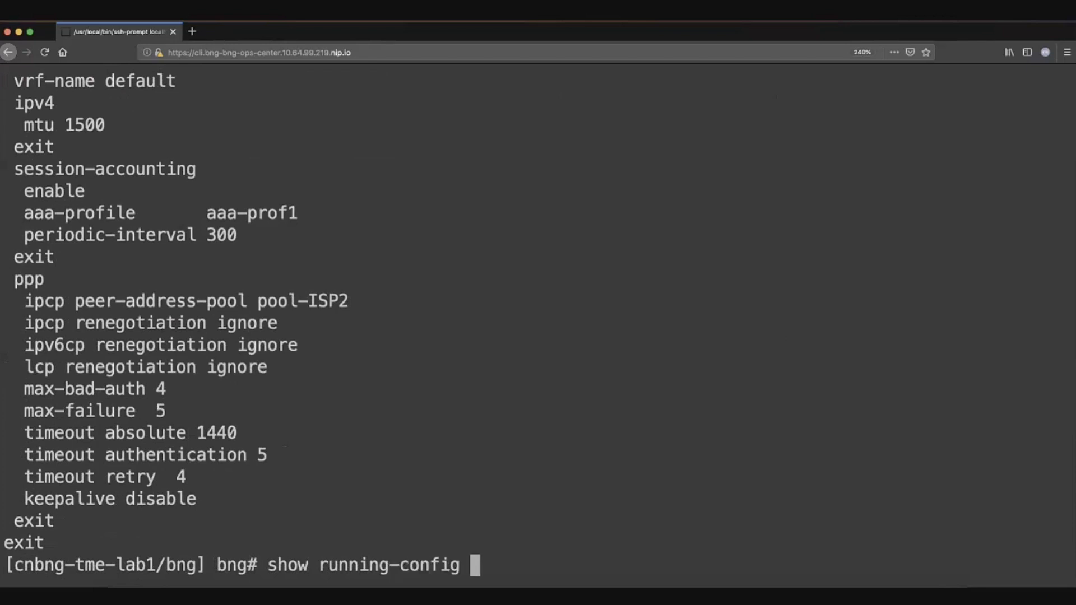
{"action": "type", "text": "ipam address-pool"}
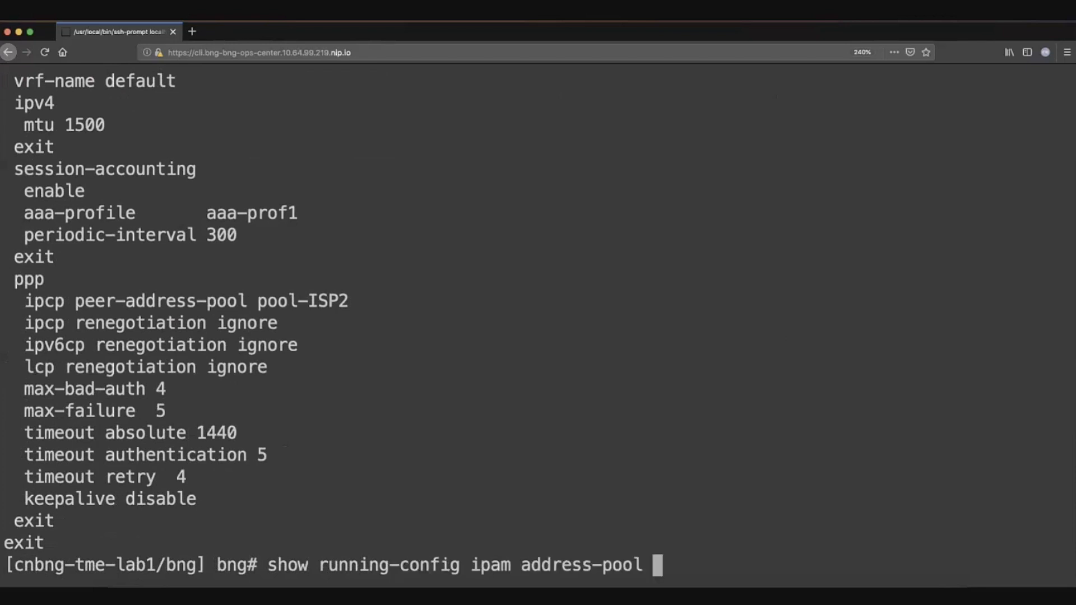
{"action": "type", "text": "pool-ISP2"}
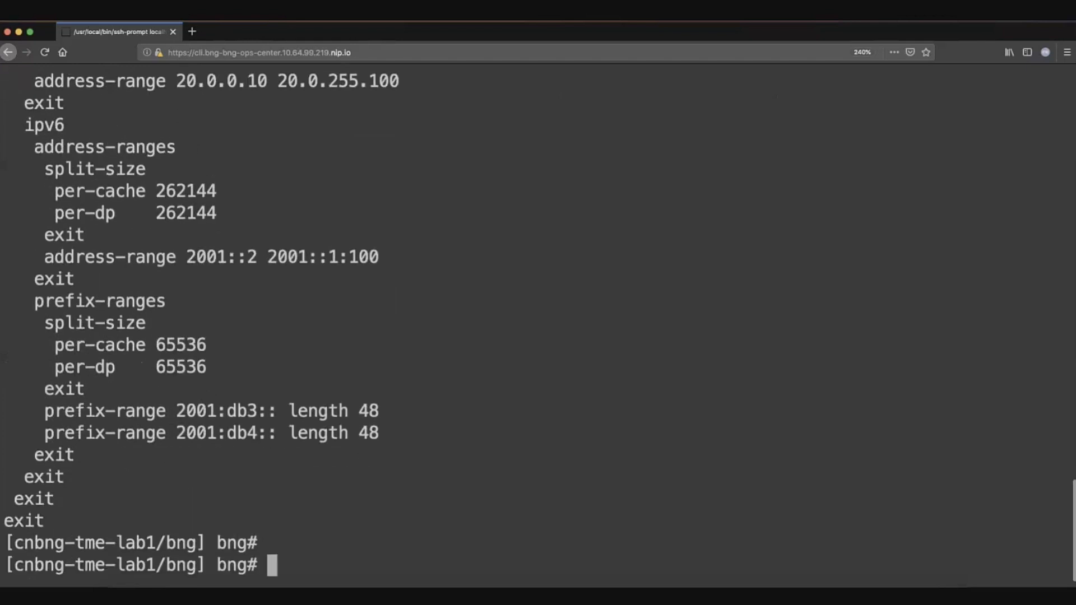
Run show system to confirm deployed and 100% ready, then begin show running-config
{"action": "type", "text": "show sy"}
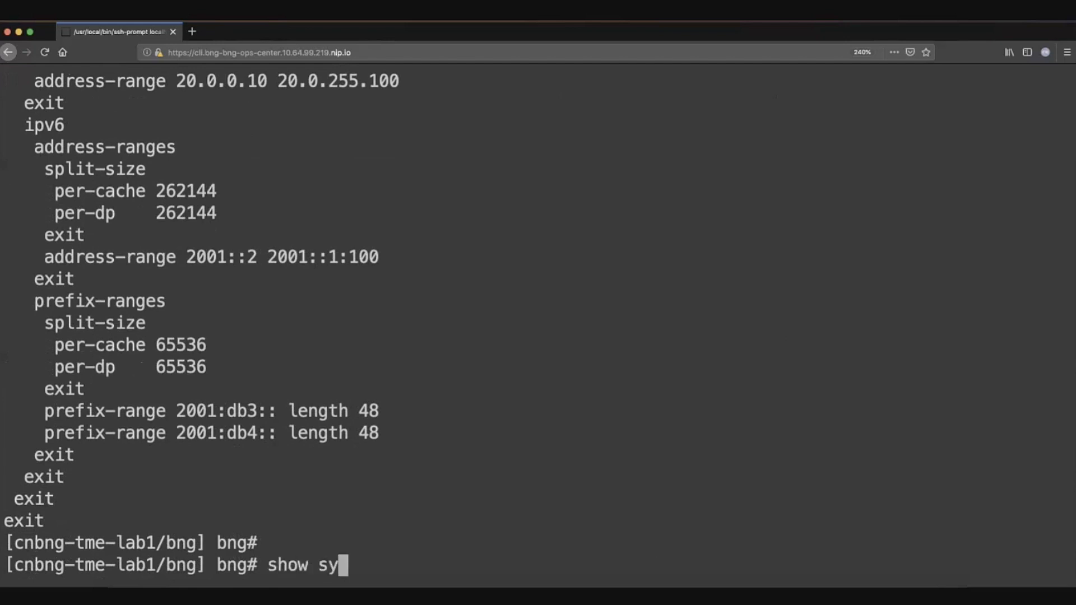
{"action": "type", "text": "stem"}
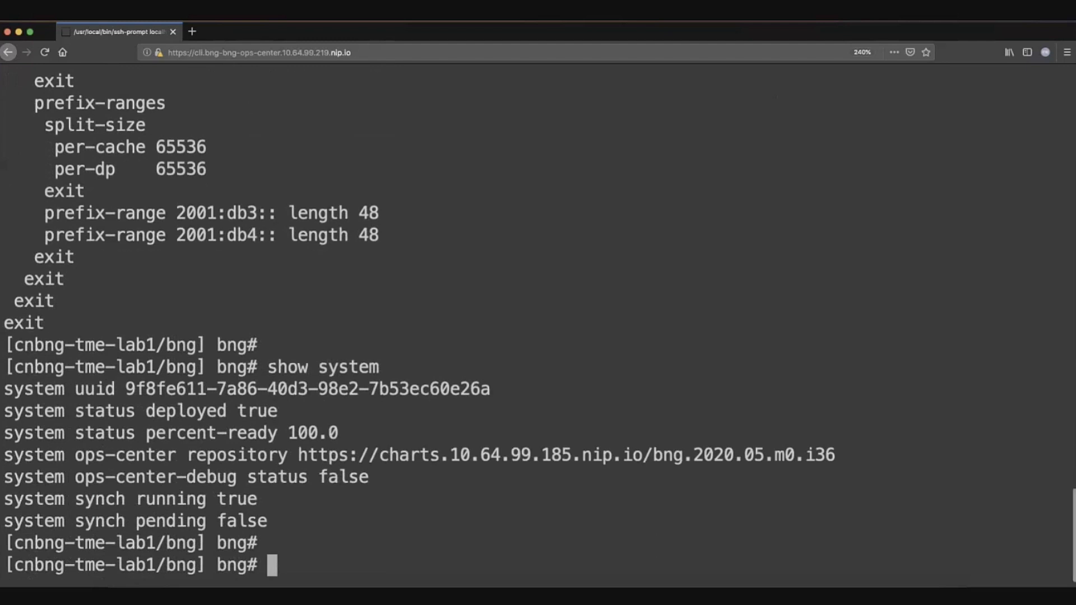
{"action": "type", "text": "show running-"}
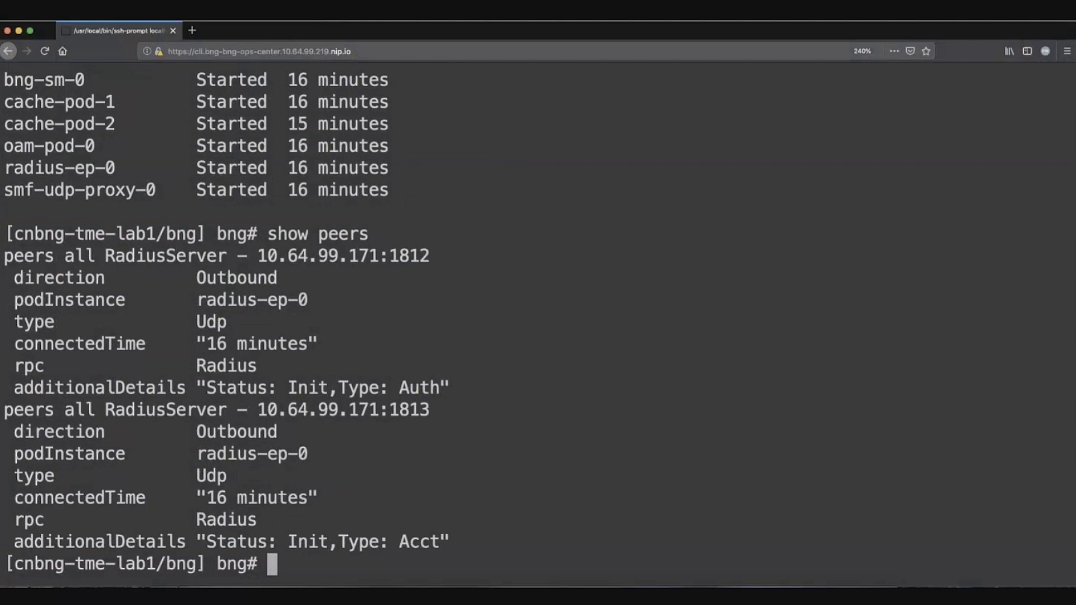
{"action": "double_click", "coordinate": [225, 366]}
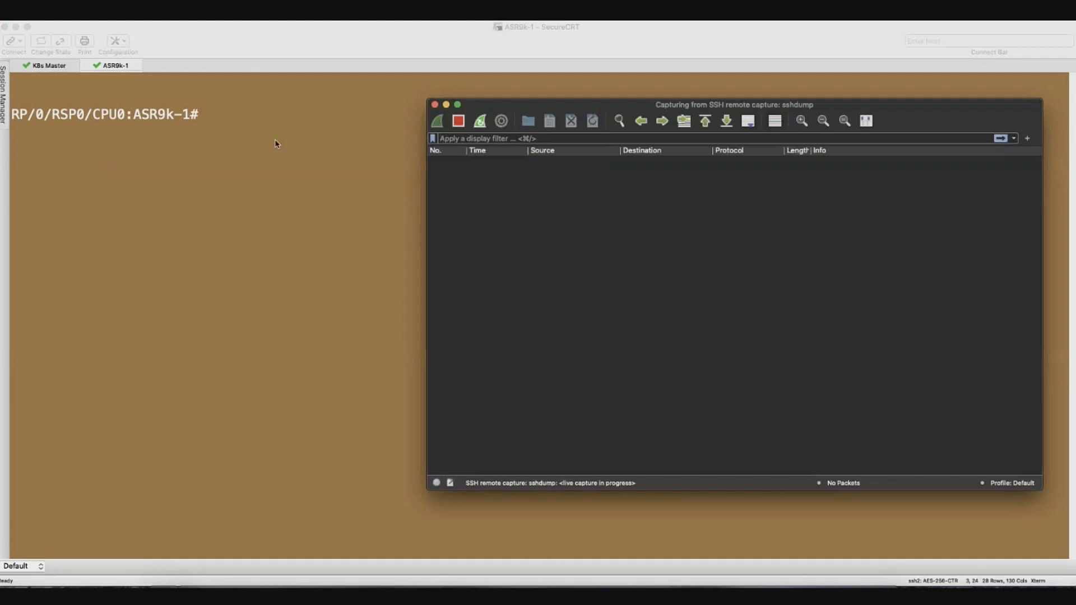
On ASR9k-1, enter config, load cnbng_nal.conf and commit it
{"action": "left_click", "coordinate": [434, 104]}
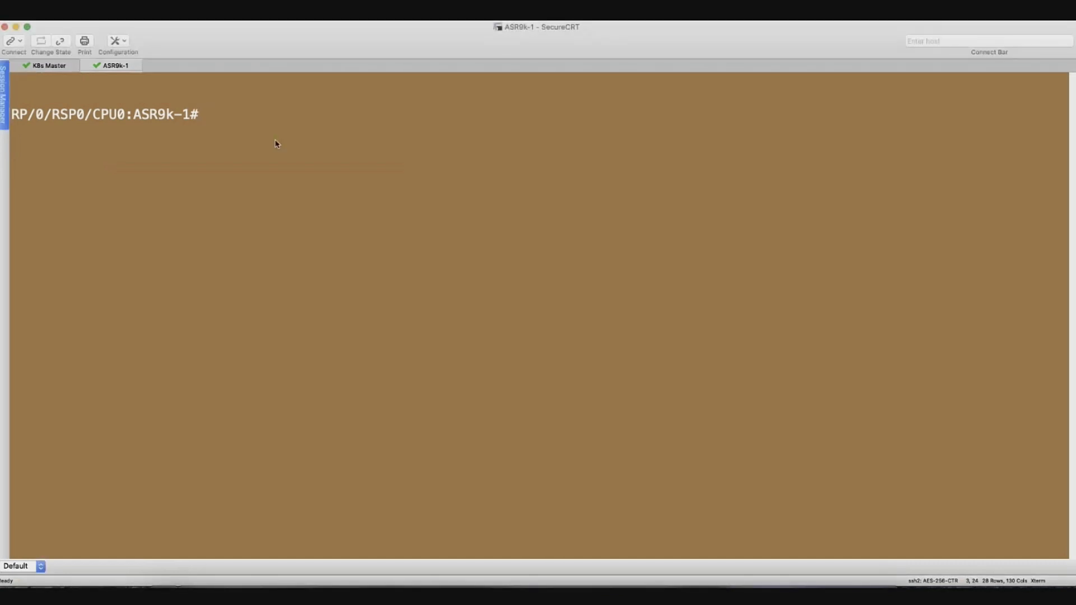
{"action": "type", "text": "confi"}
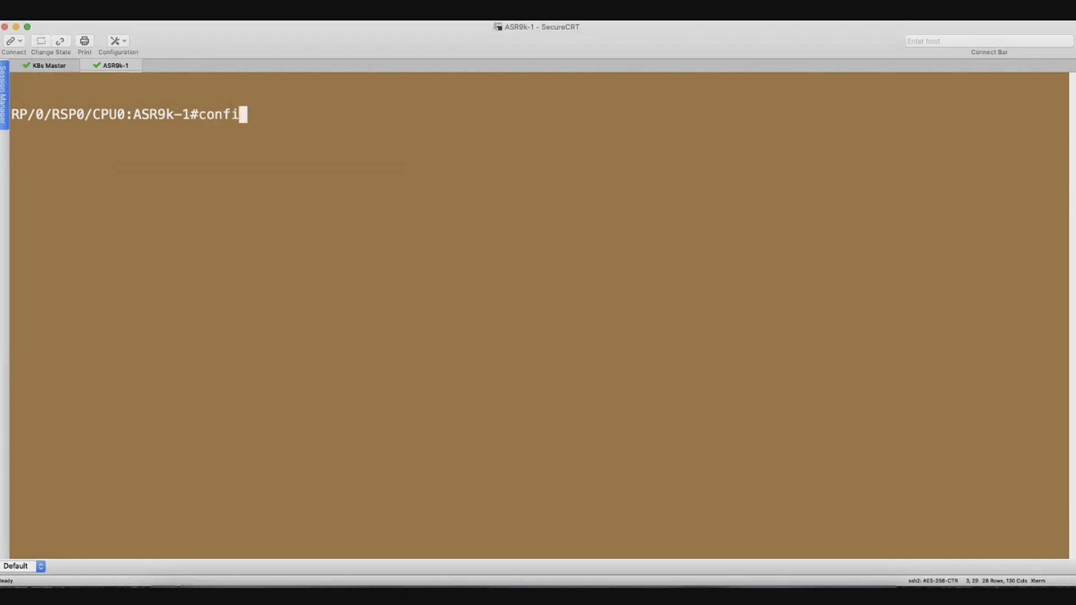
{"action": "type", "text": "g"}
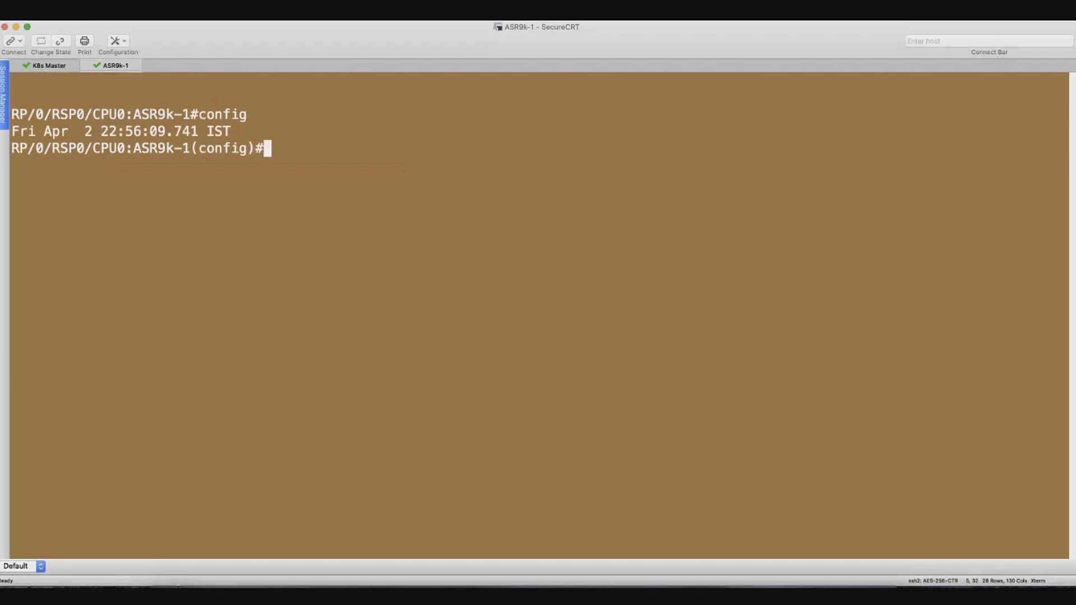
{"action": "type", "text": "load c"}
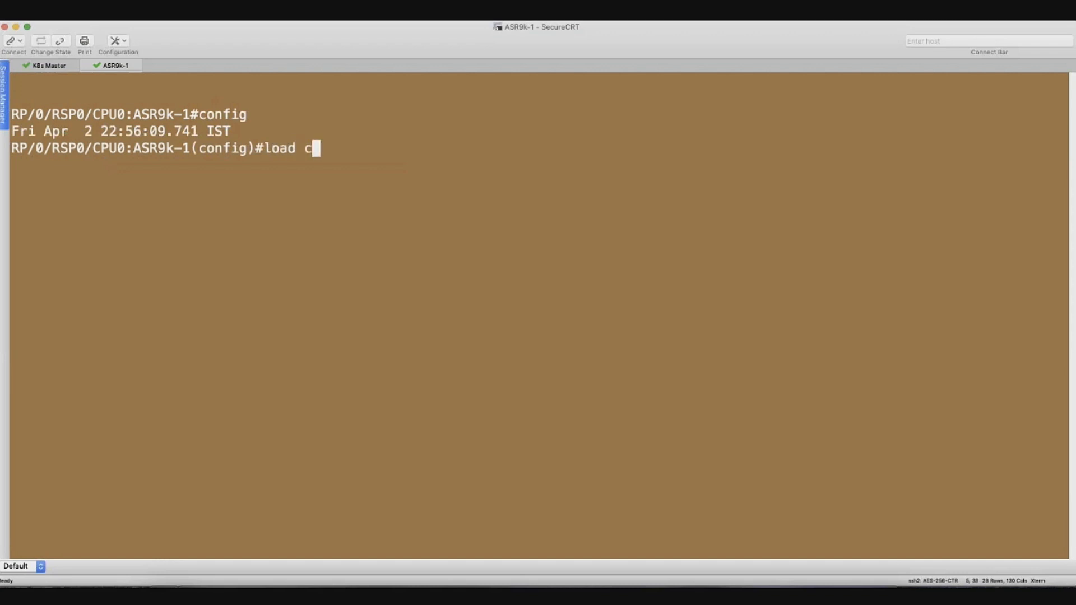
{"action": "type", "text": "nbng_nal.conf"}
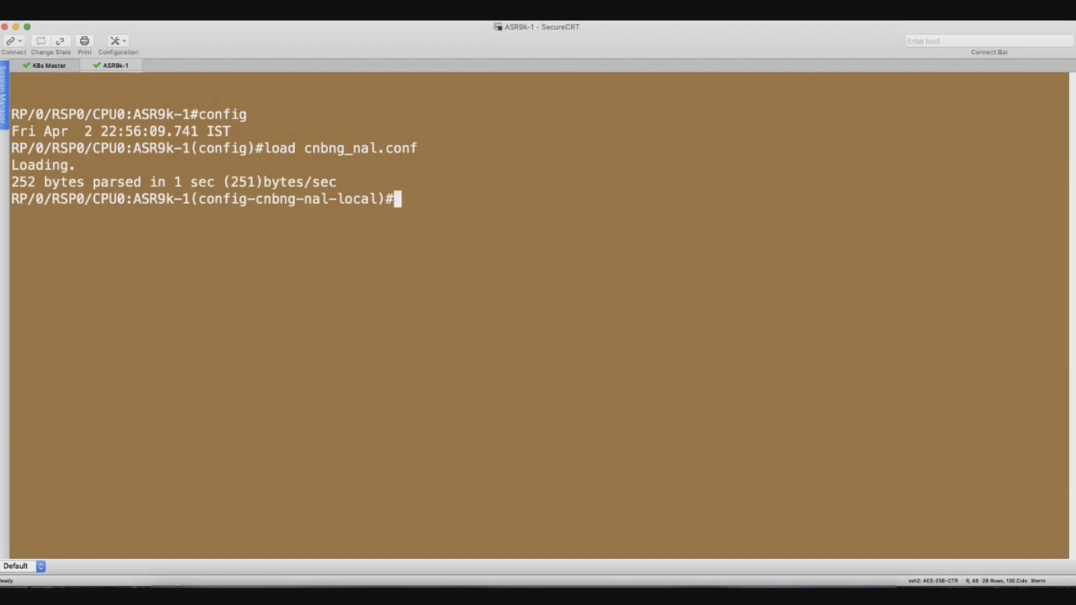
{"action": "type", "text": "commit"}
{"action": "type", "text": "s"}
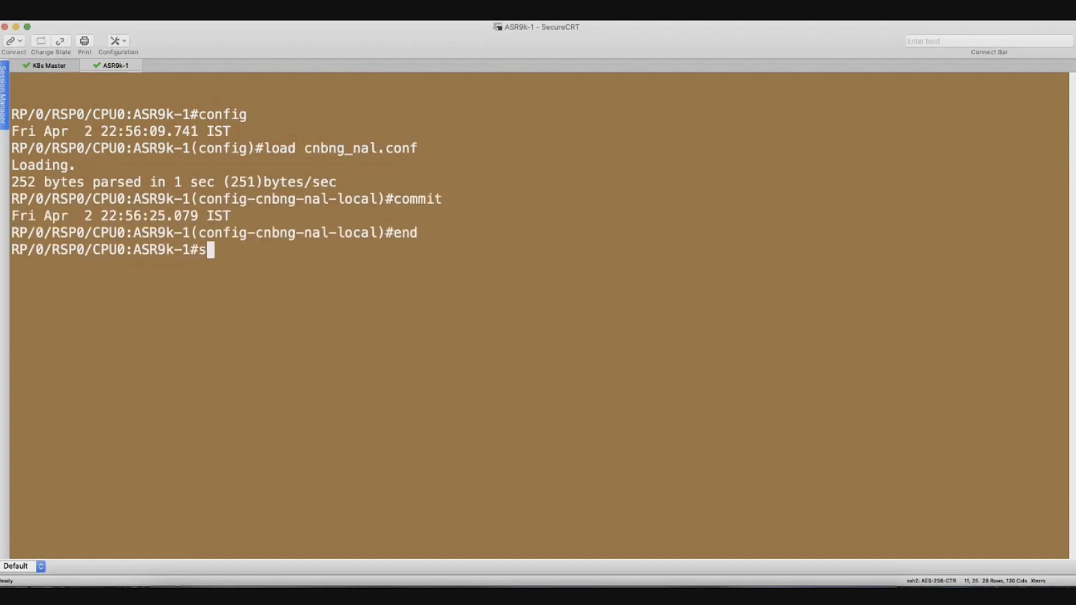
Run show cnbng cp connect status to confirm the control-plane connection is Up
{"action": "type", "text": "how cnbng c"}
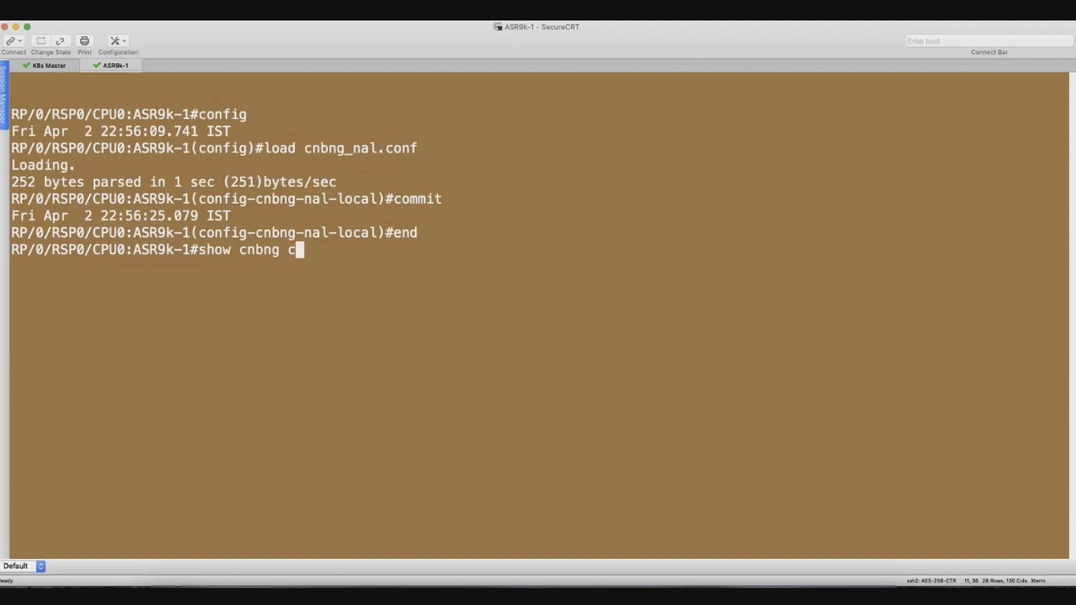
{"action": "type", "text": "p connect status"}
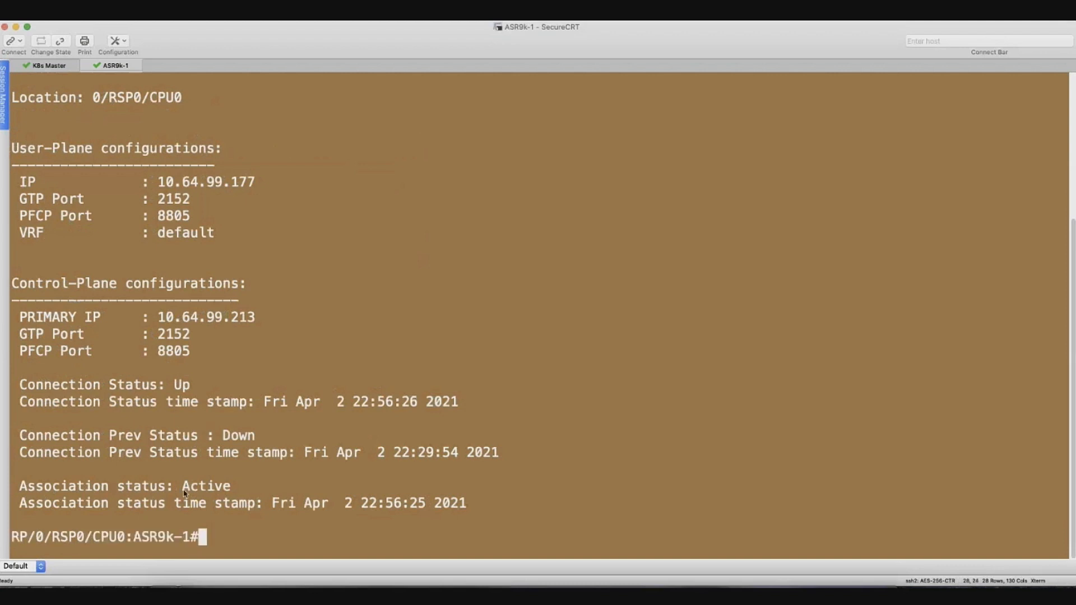
{"action": "double_click", "coordinate": [206, 485]}
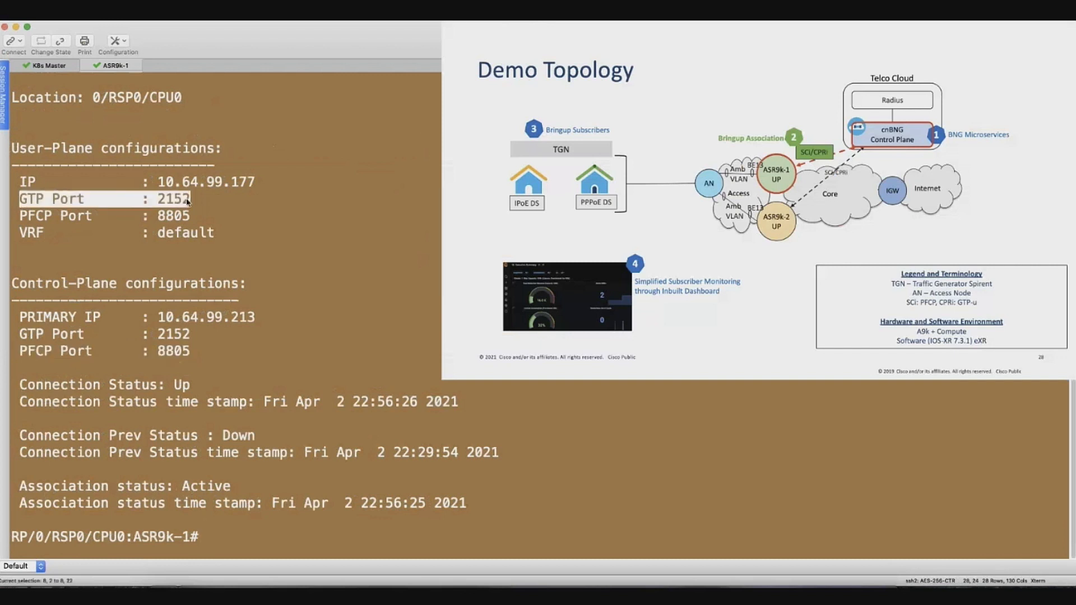
{"action": "mouse_move", "coordinate": [220, 221]}
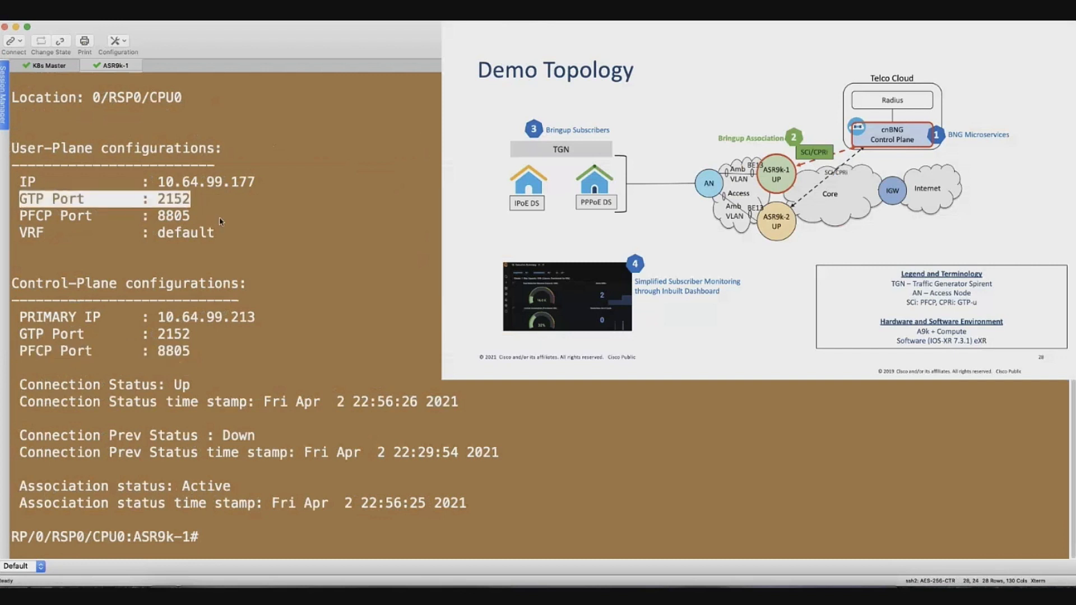
{"action": "double_click", "coordinate": [51, 334]}
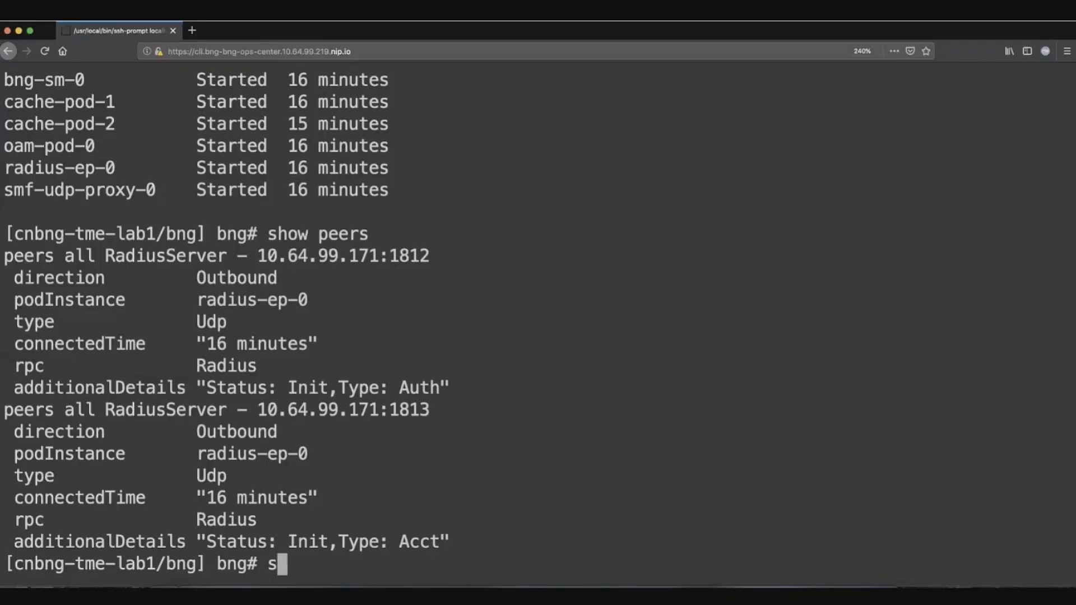
Run show peers, then inspect the PFCP association setup and heartbeat packets in Wireshark
{"action": "type", "text": "how peers"}
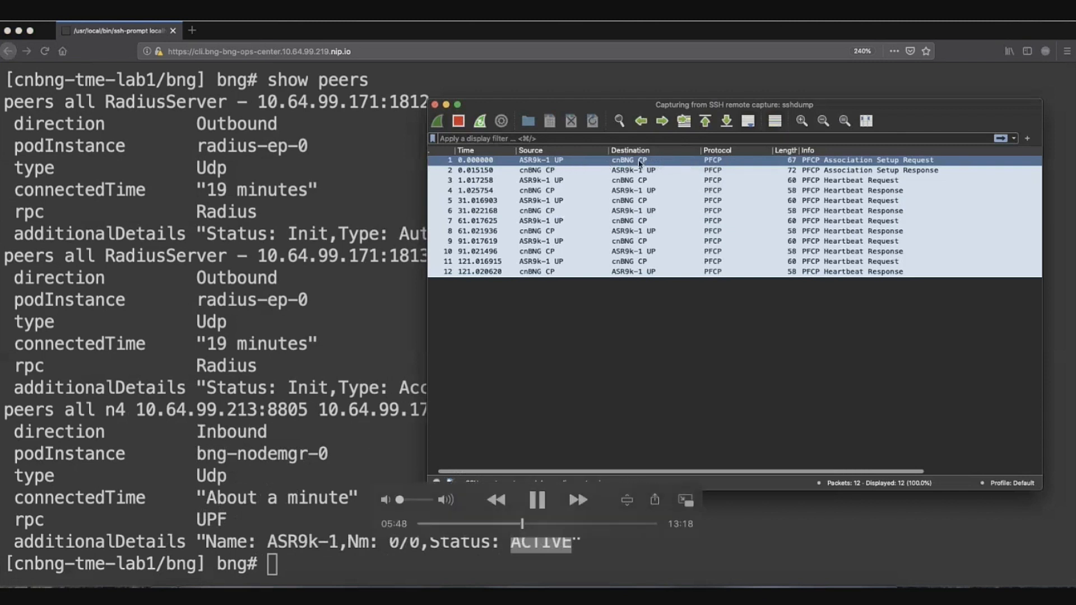
{"action": "left_click", "coordinate": [618, 170]}
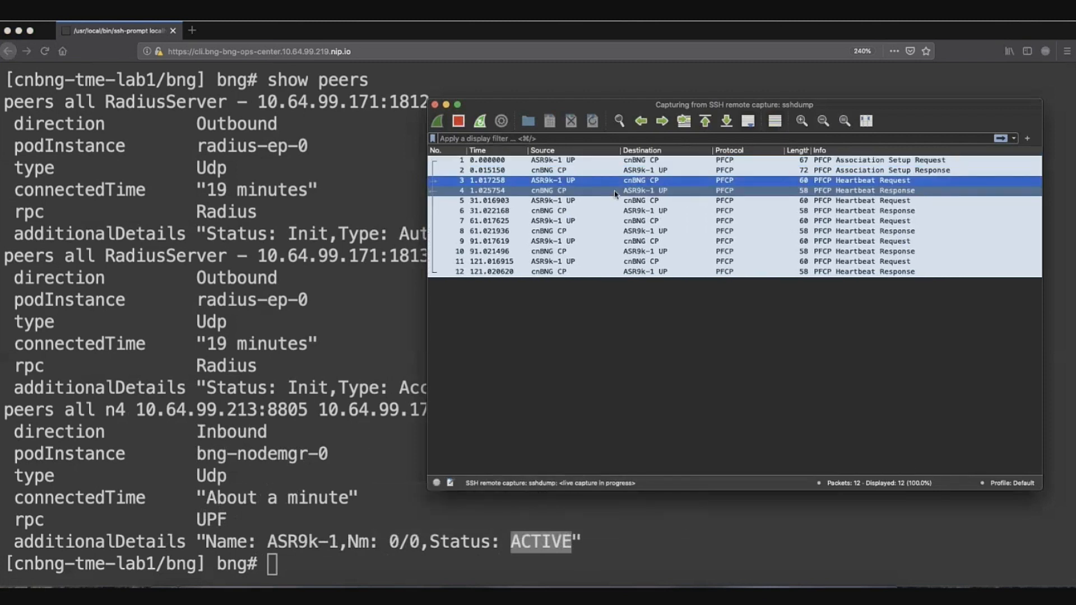
{"action": "left_click", "coordinate": [618, 191]}
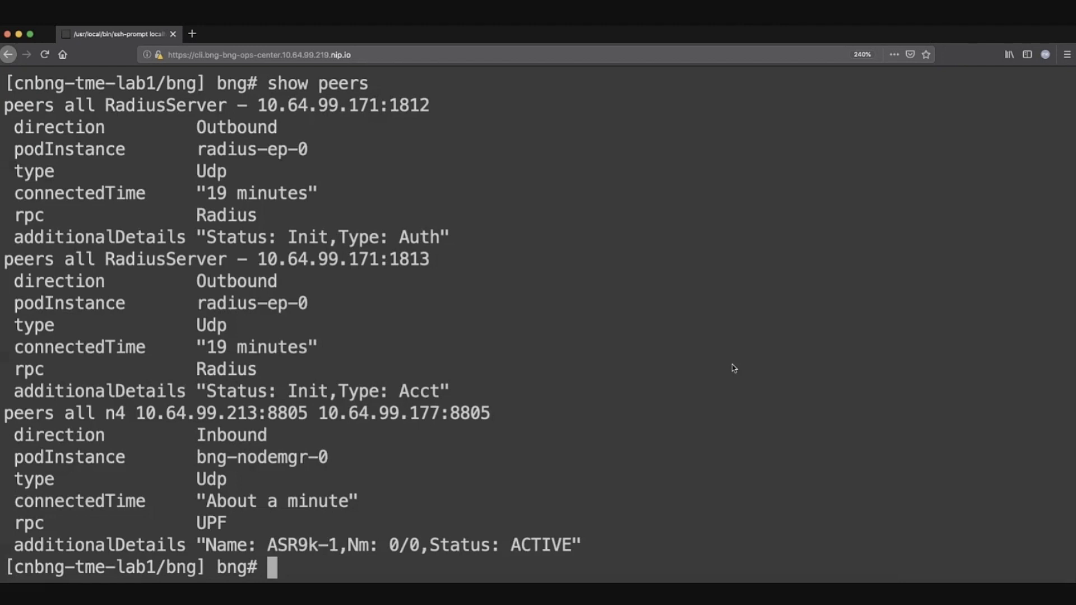
{"action": "mouse_move", "coordinate": [737, 381]}
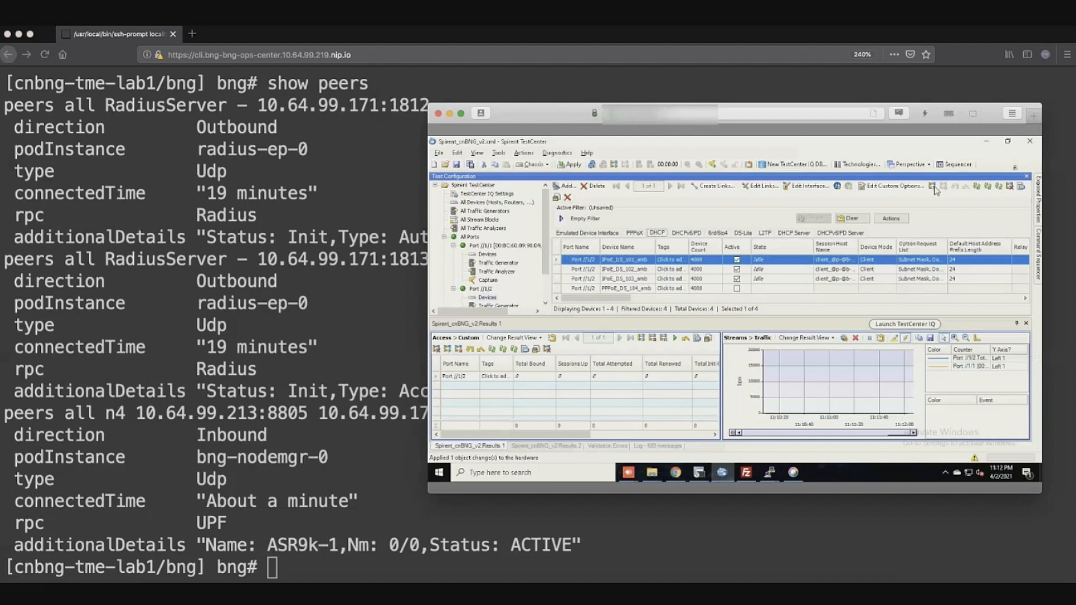
{"action": "mouse_move", "coordinate": [933, 187]}
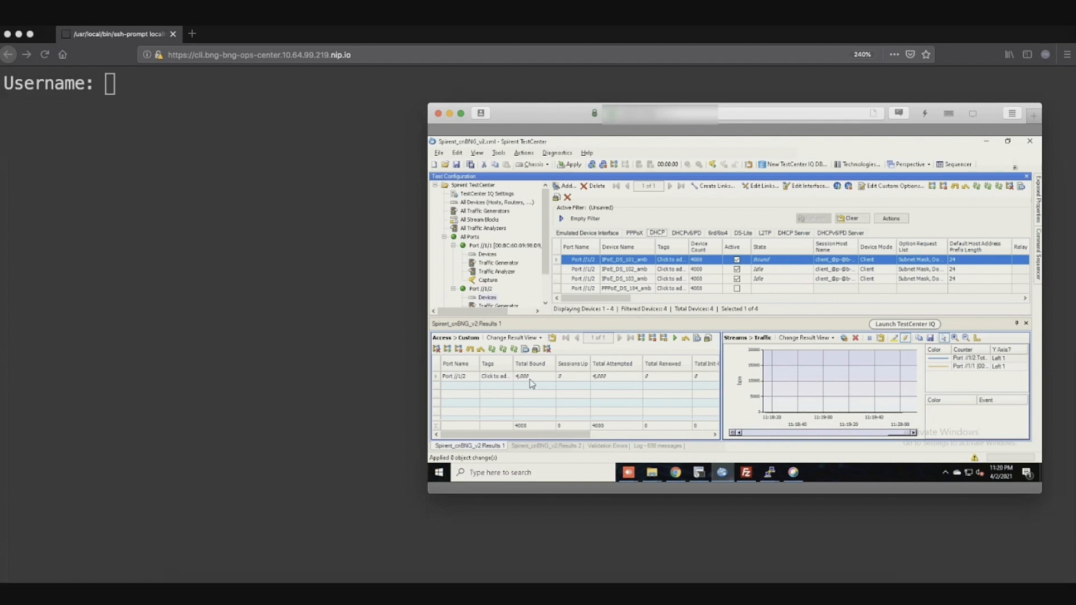
{"action": "mouse_move", "coordinate": [685, 265]}
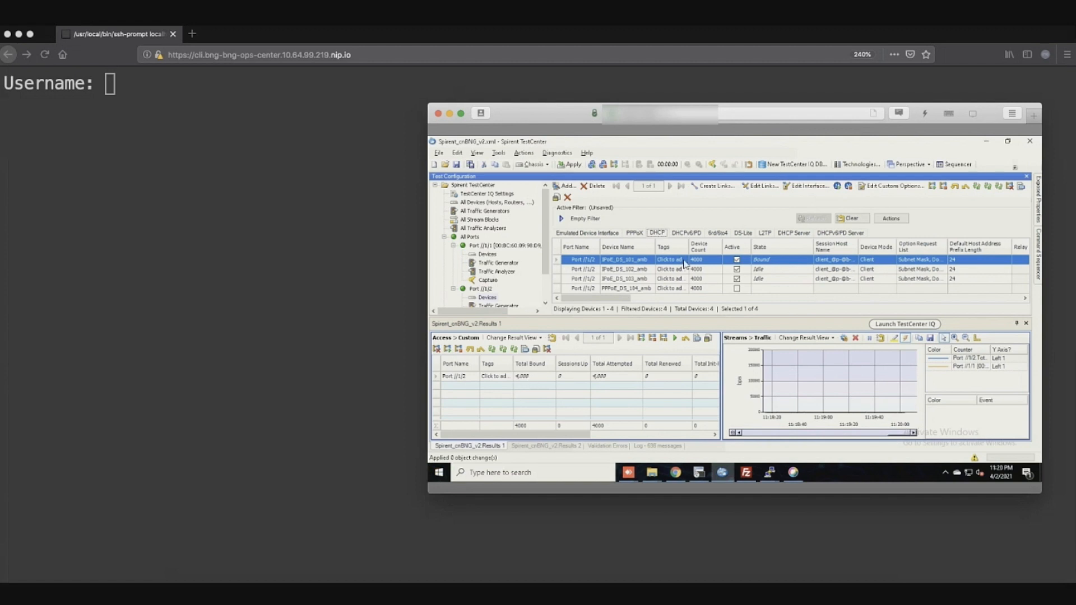
Log in as admin and run show subscriber session count, reporting 4000 sessions
{"action": "type", "text": "admin"}
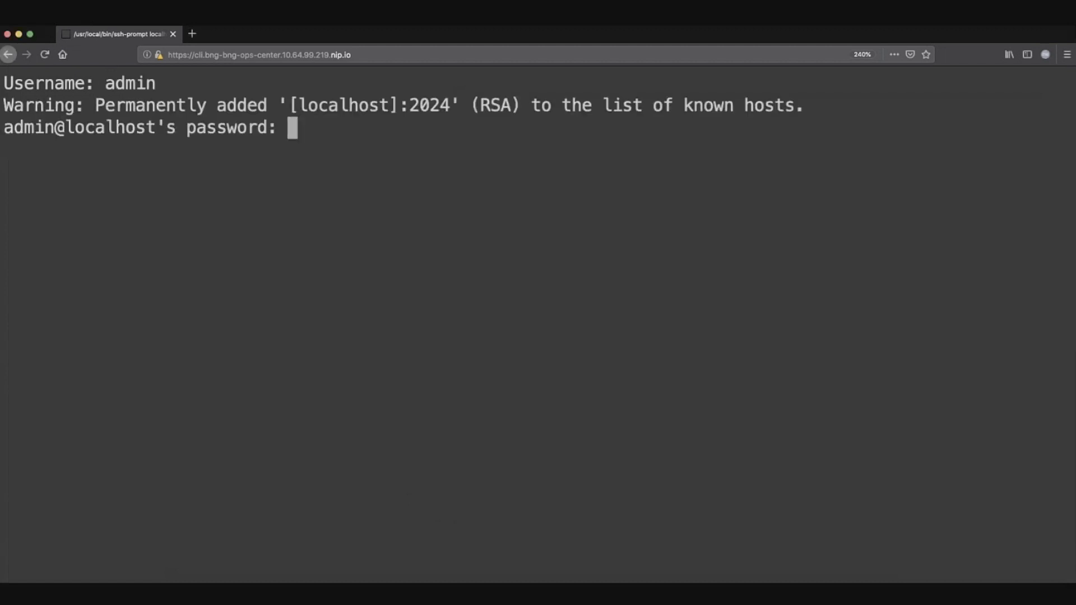
{"action": "type", "text": "show subs"}
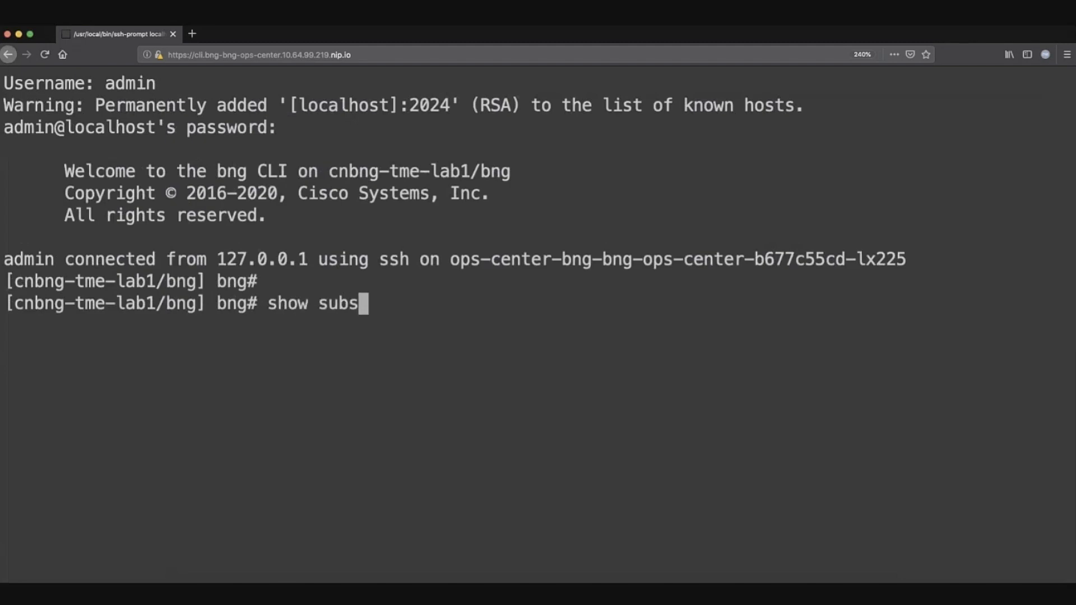
{"action": "type", "text": "criber se"}
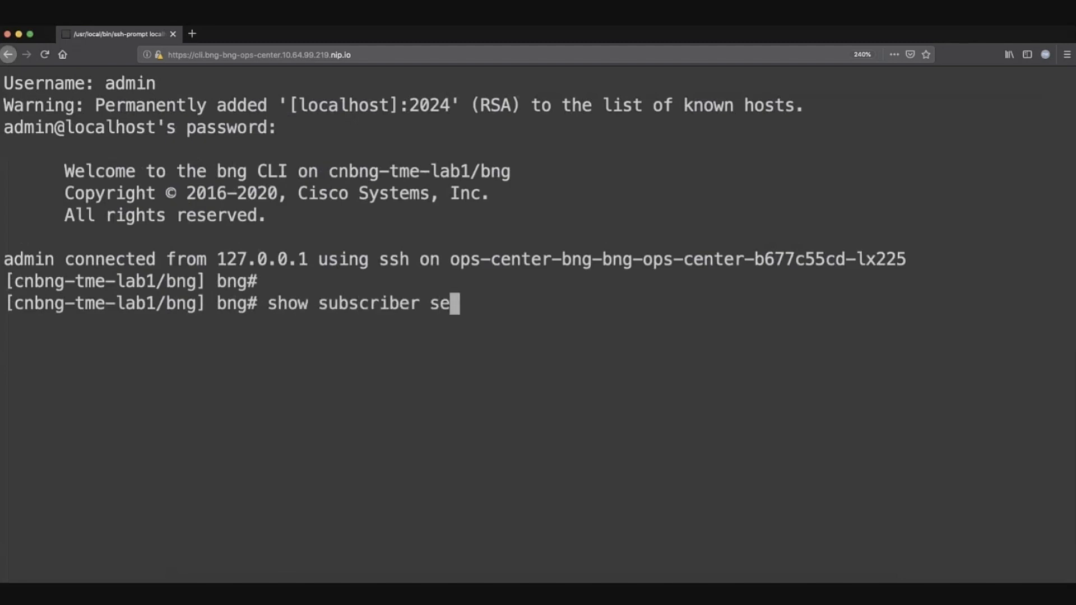
{"action": "type", "text": "ssion co"}
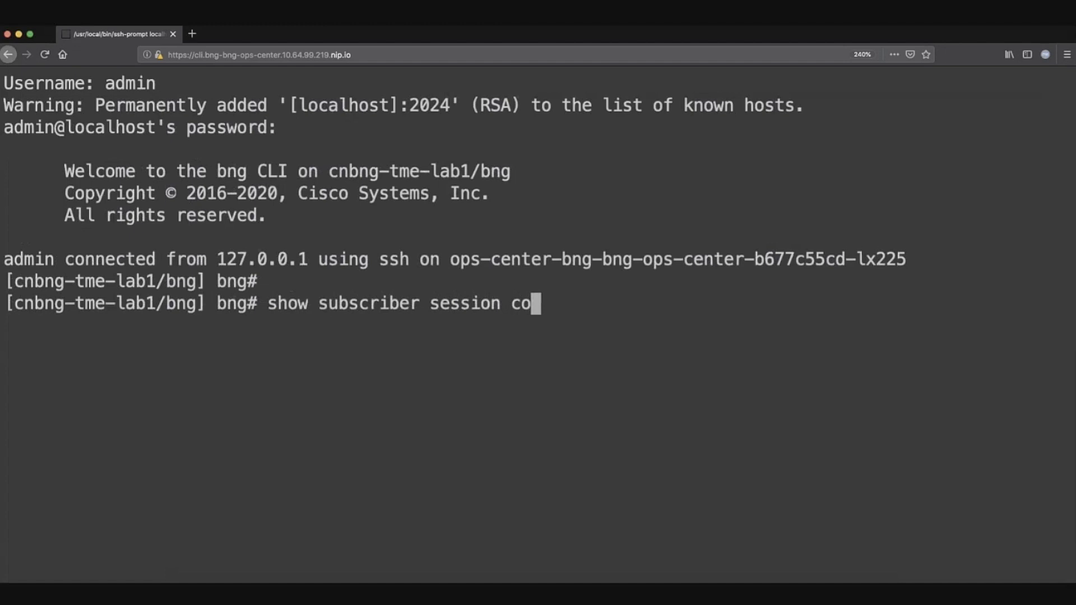
{"action": "type", "text": "unt"}
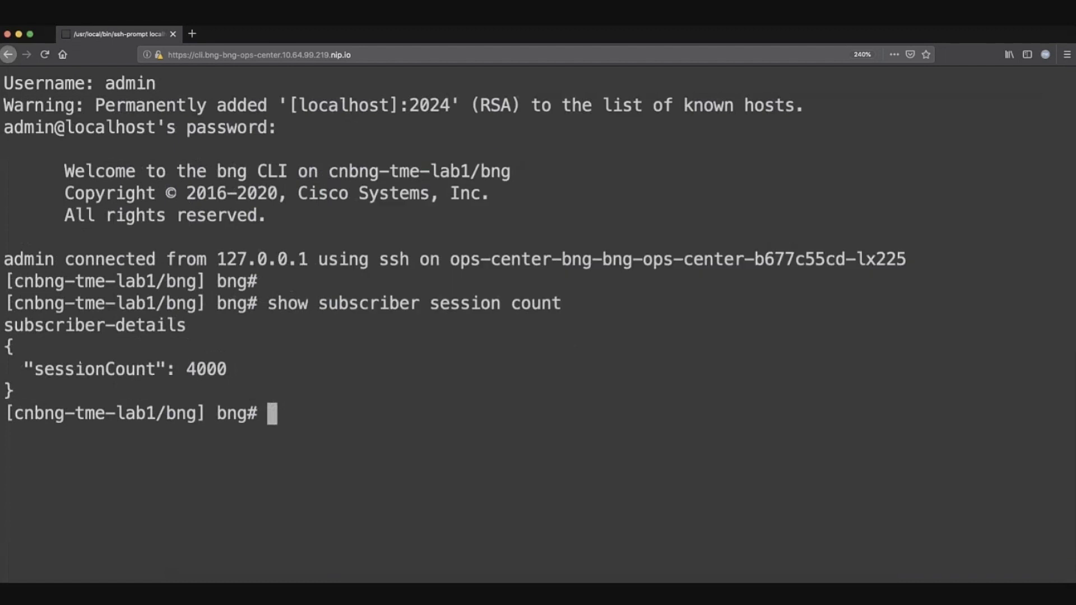
{"action": "type", "text": "show subscriber s"}
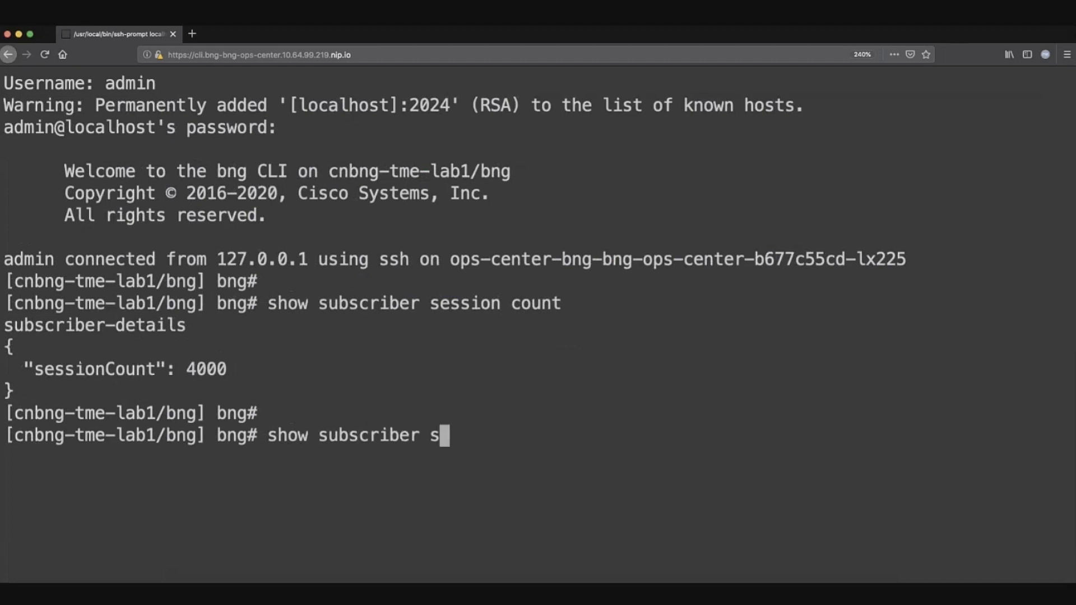
Run show subscriber session filter { mac f000.02b0.a78d }
{"action": "type", "text": "ession fil"}
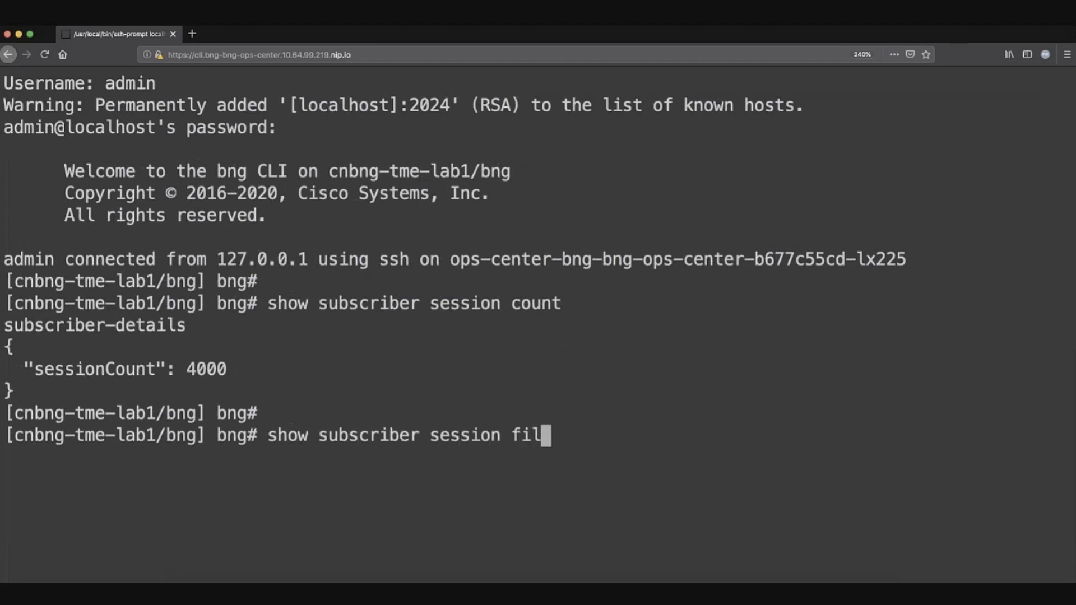
{"action": "type", "text": "ter { mac"}
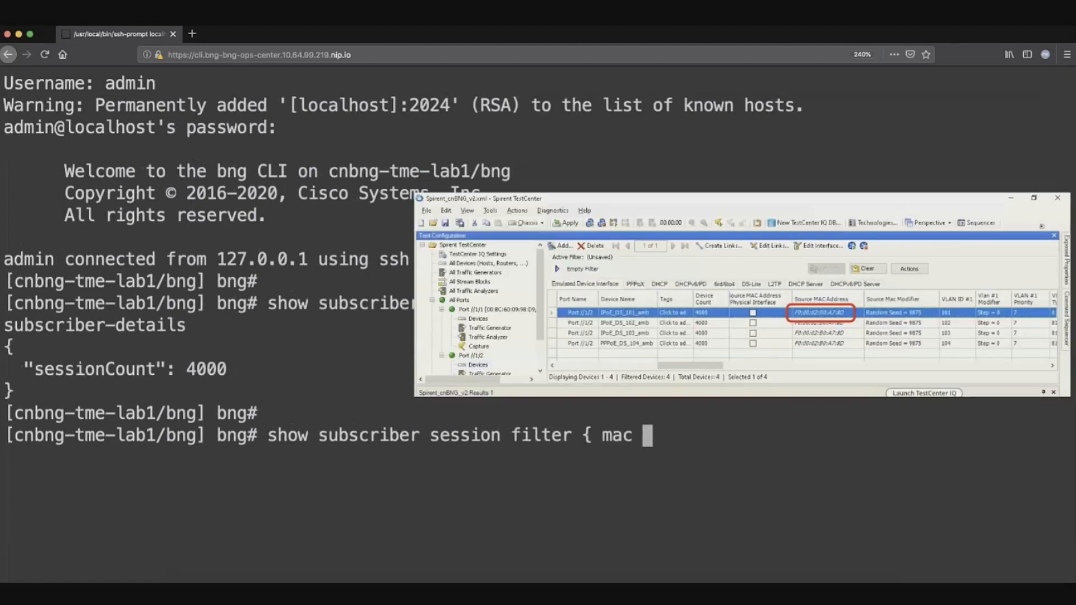
{"action": "type", "text": "f0"}
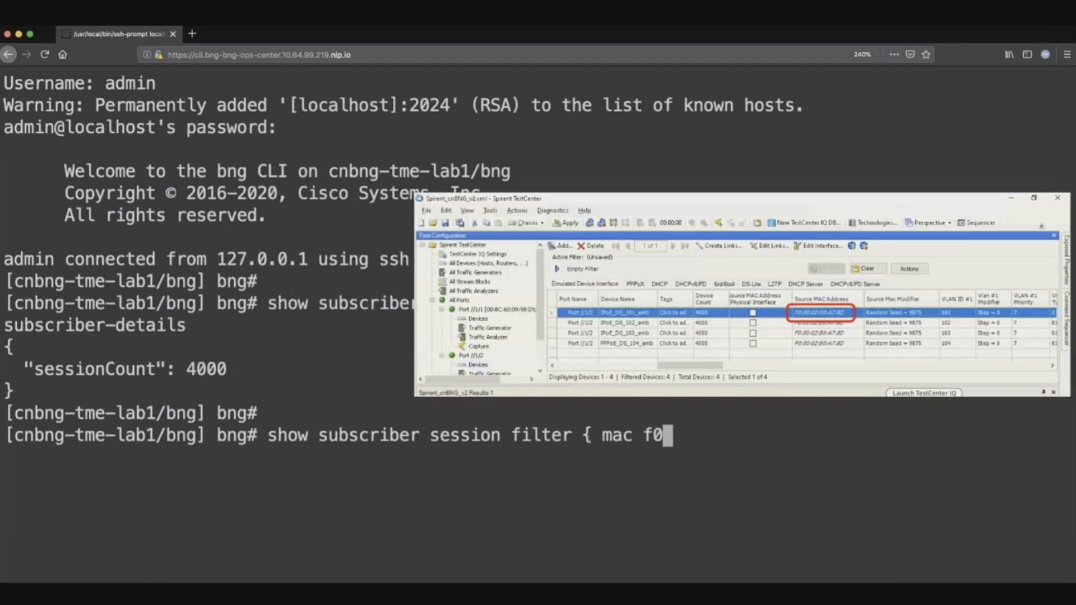
{"action": "type", "text": "00"}
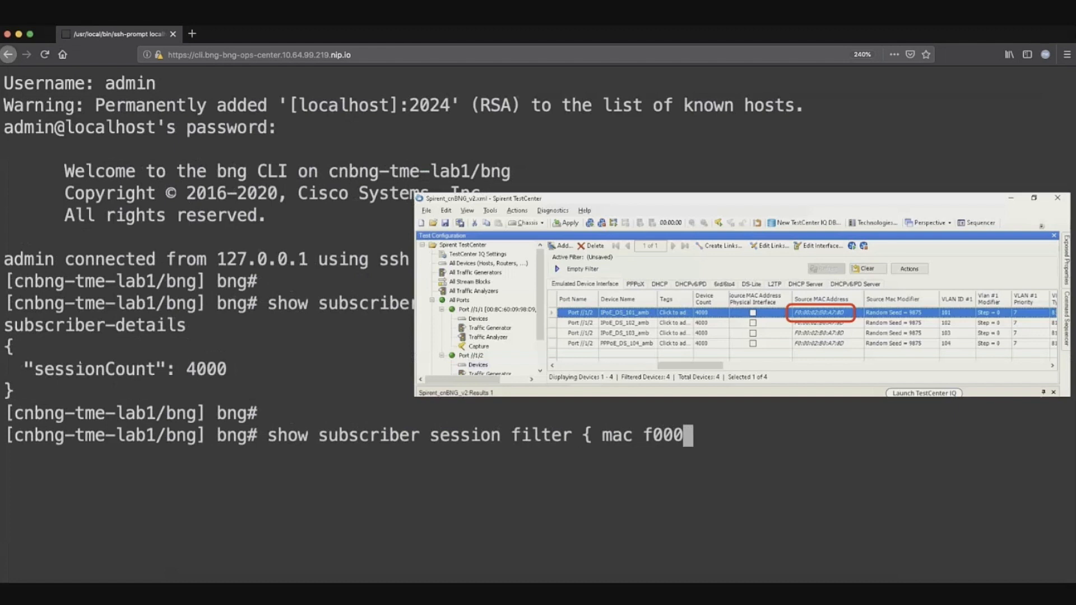
{"action": "type", "text": ".02"}
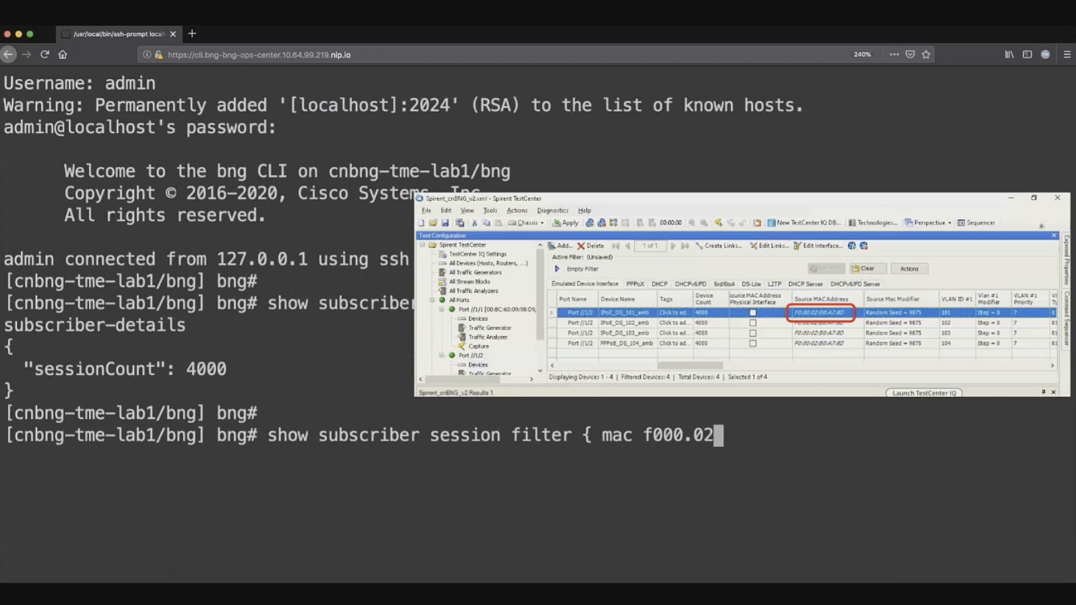
{"action": "type", "text": "b"}
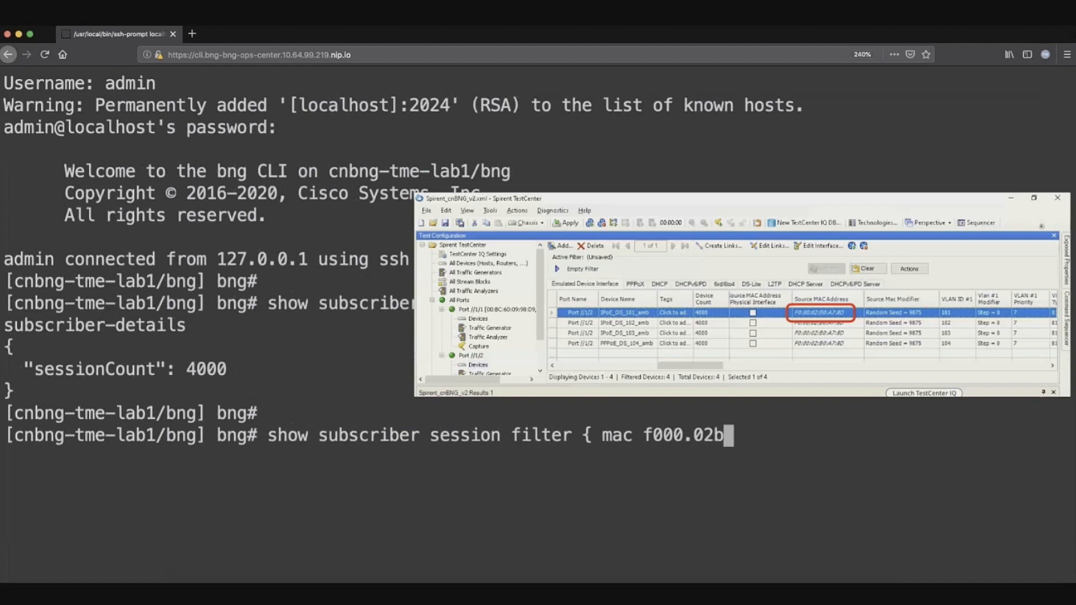
{"action": "type", "text": "0."}
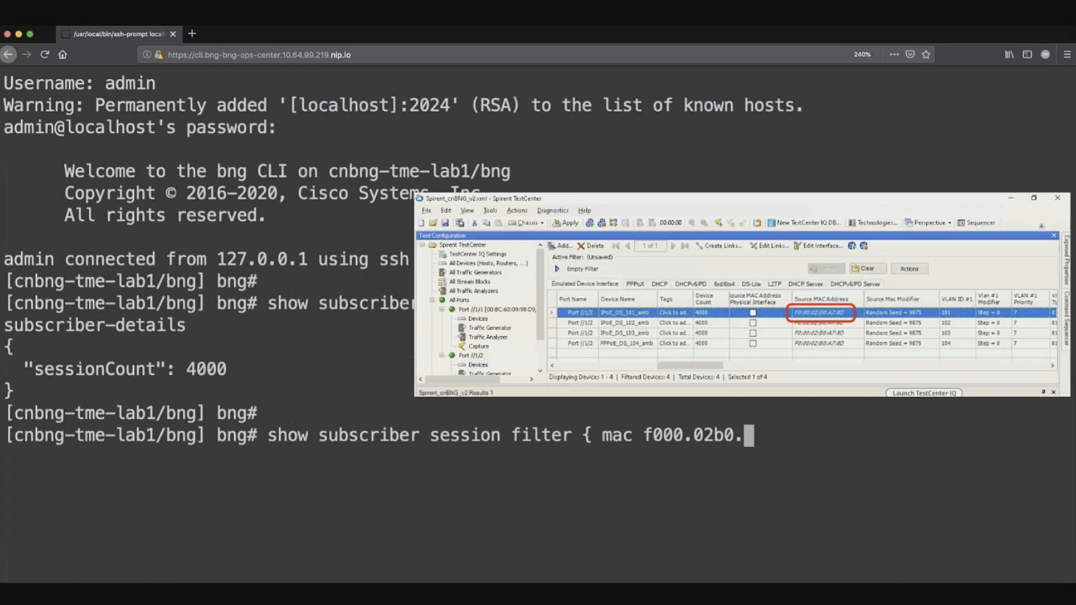
{"action": "type", "text": "a78"}
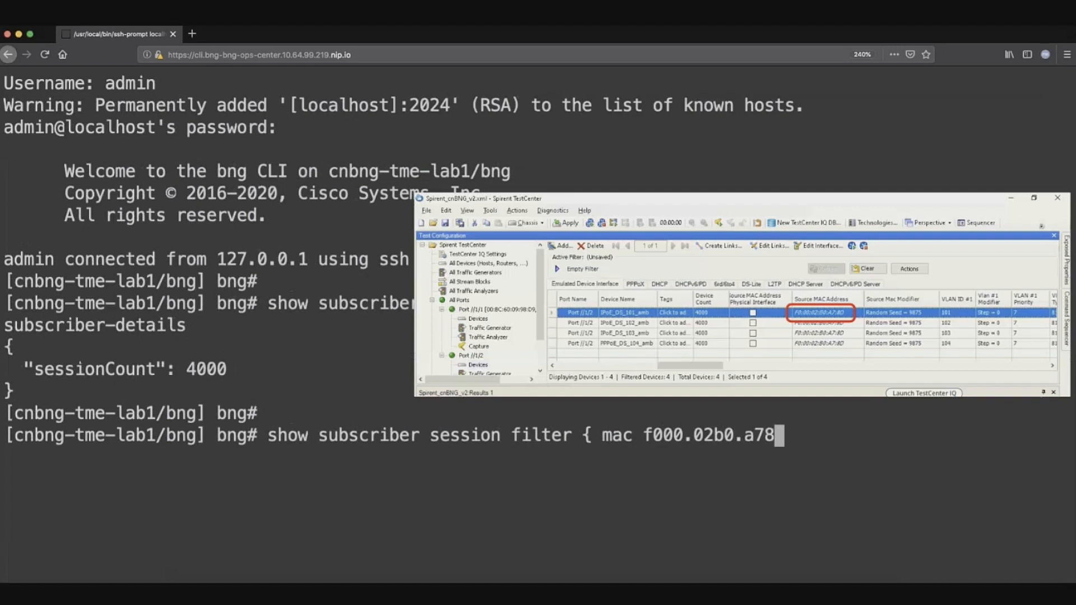
{"action": "type", "text": "d"}
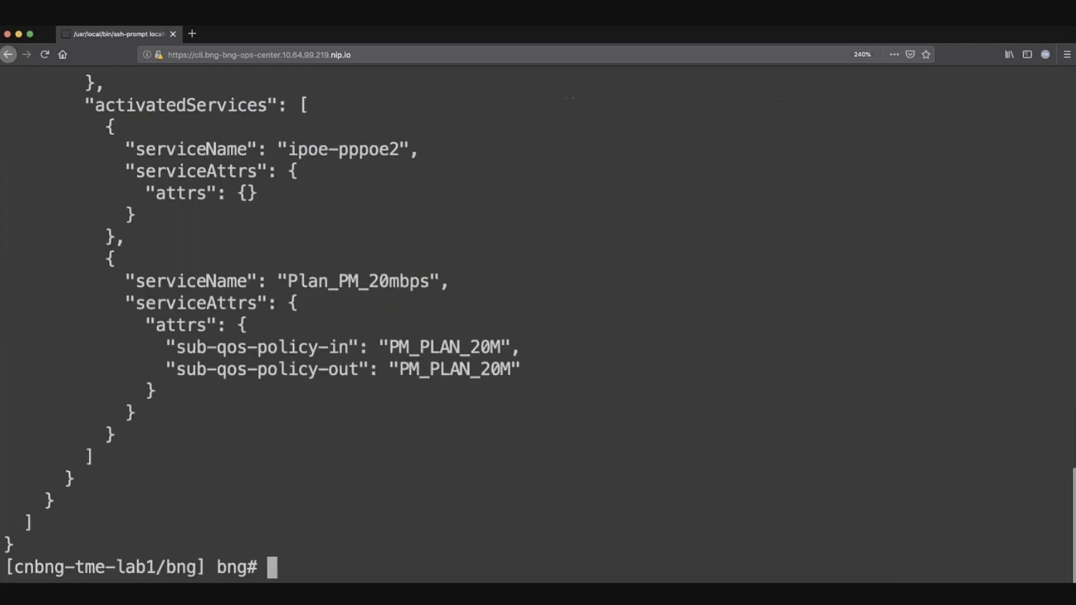
Scroll through the session JSON: DHCP on ASR9k-1, address 20.0.0.11, Plan_PM_20mbps service
{"action": "scroll", "scroll_direction": "down", "scroll_amount": 3}
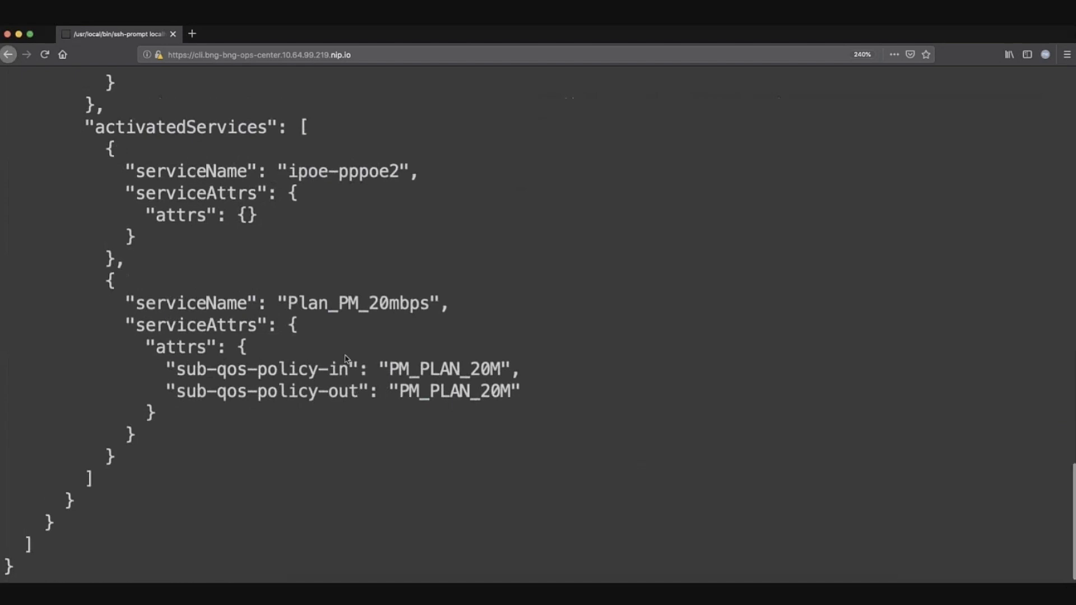
{"action": "scroll", "scroll_direction": "down", "scroll_amount": 3}
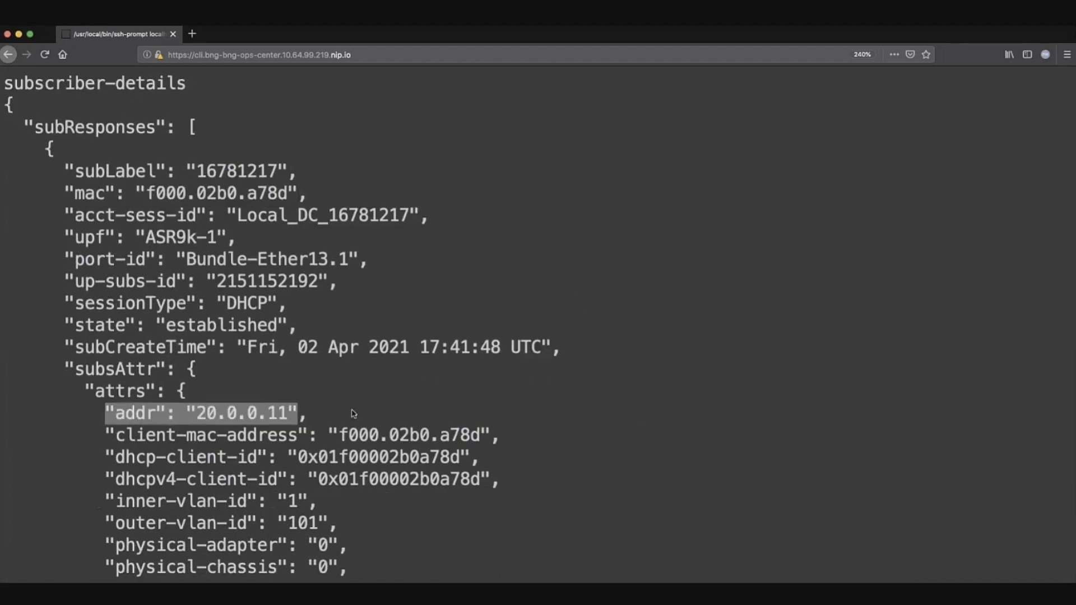
{"action": "scroll", "scroll_direction": "down", "scroll_amount": 3}
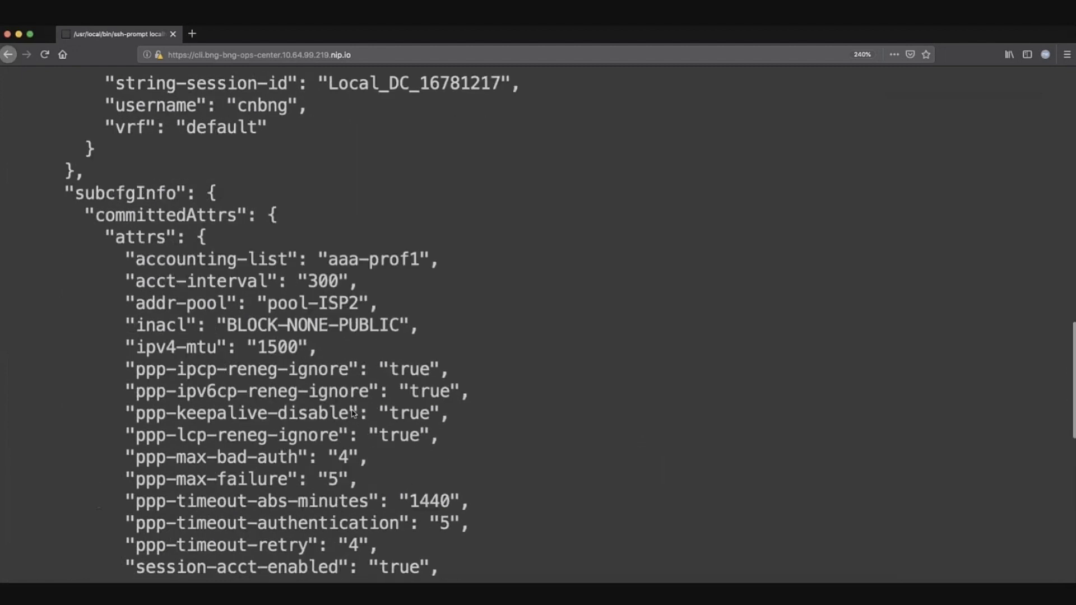
{"action": "scroll", "scroll_direction": "down", "scroll_amount": 3}
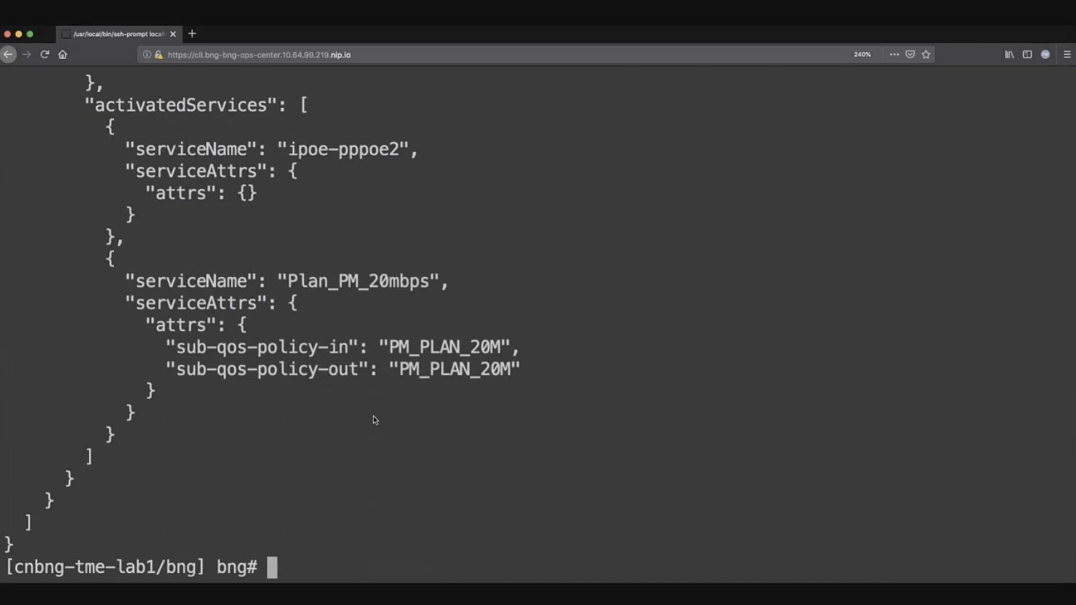
Run show ipam to view pool-ISP2 and ASR9k-1 at 6.12% IPv4, then switch to Grafana
{"action": "type", "text": "show"}
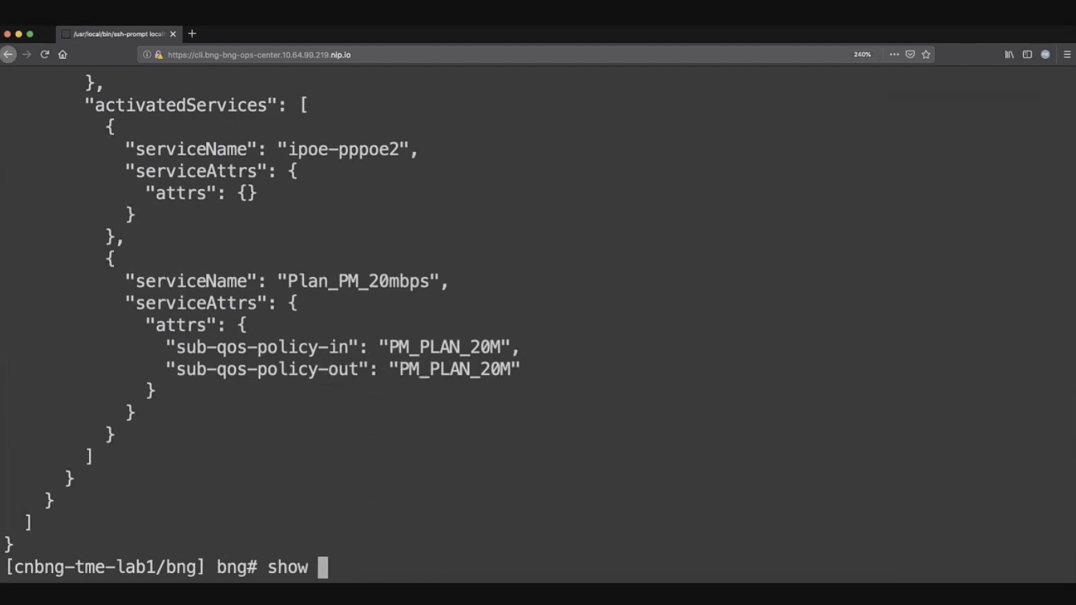
{"action": "type", "text": "ipam"}
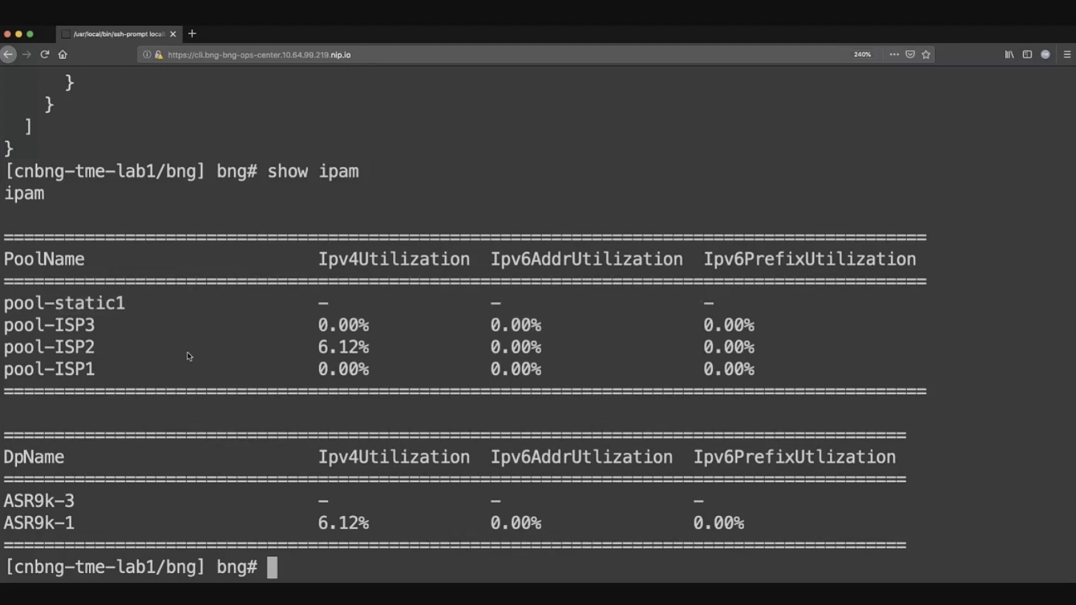
{"action": "left_click", "coordinate": [240, 33]}
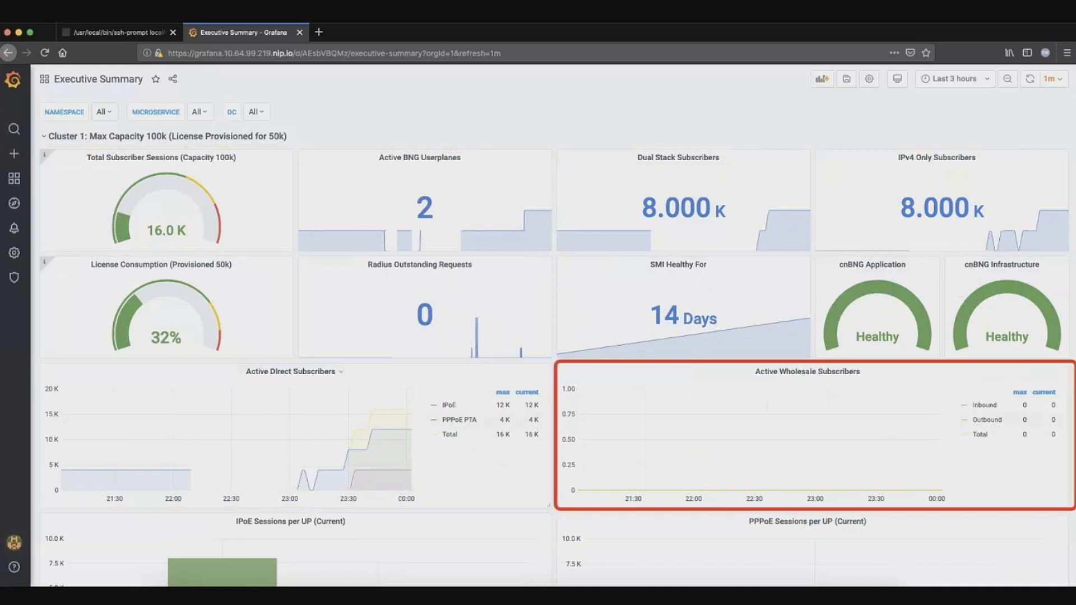
{"action": "mouse_move", "coordinate": [796, 447]}
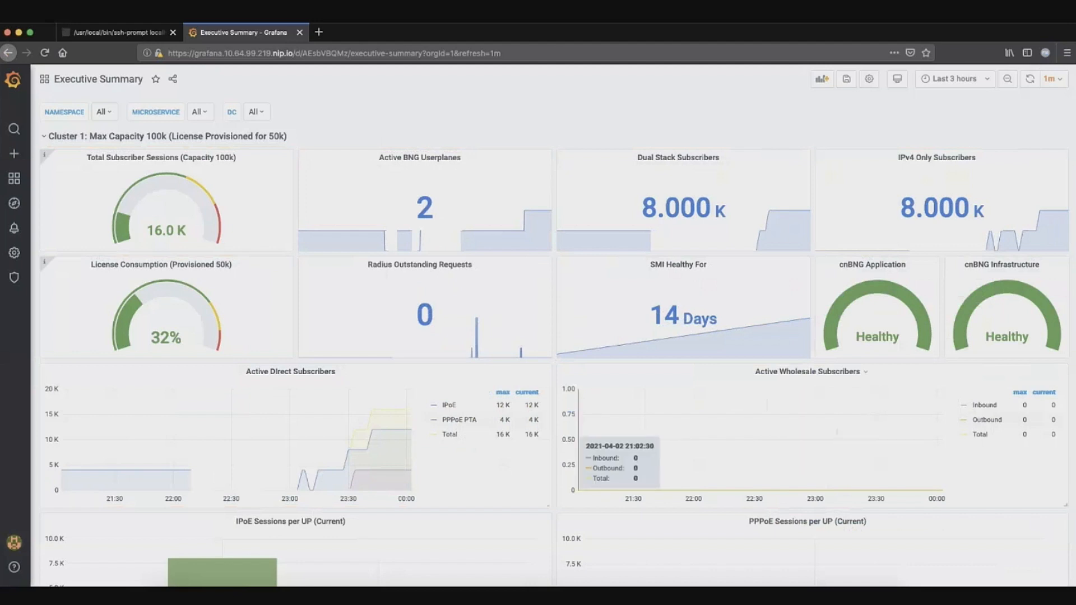
Scroll the Executive Summary dashboard down to the IPoE and PPPoE Sessions per UP panels
{"action": "scroll", "scroll_direction": "down", "scroll_amount": 3}
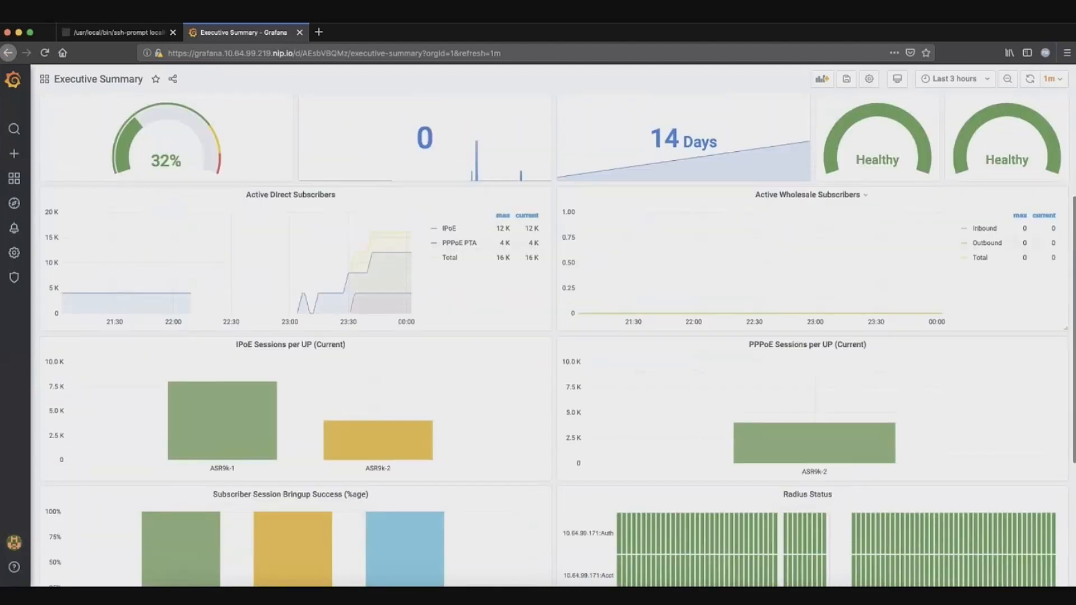
{"action": "scroll", "scroll_direction": "down", "scroll_amount": 3}
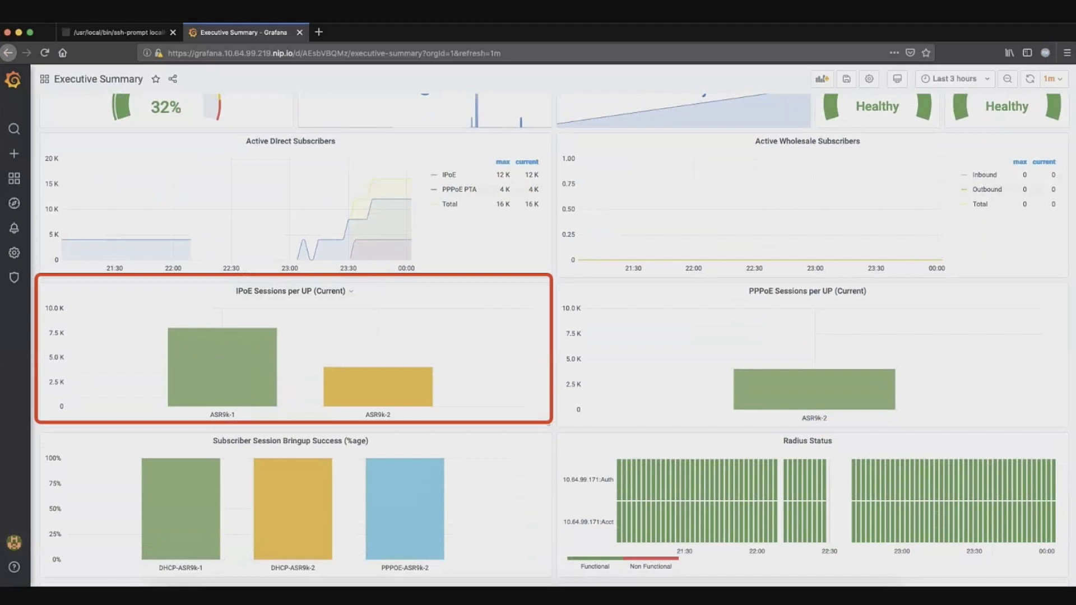
{"action": "mouse_move", "coordinate": [378, 374]}
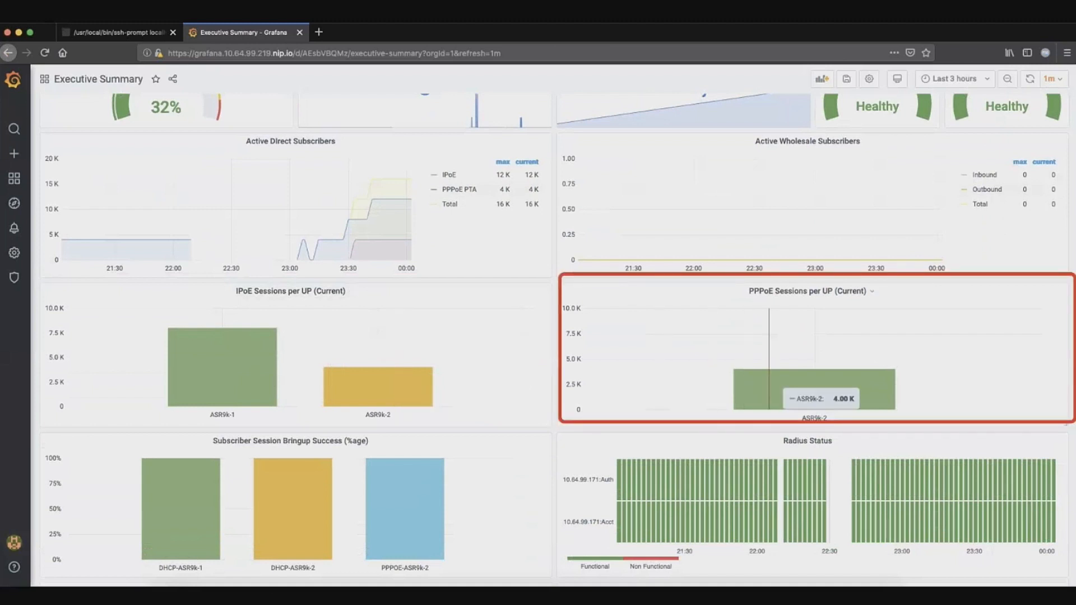
{"action": "mouse_move", "coordinate": [814, 389]}
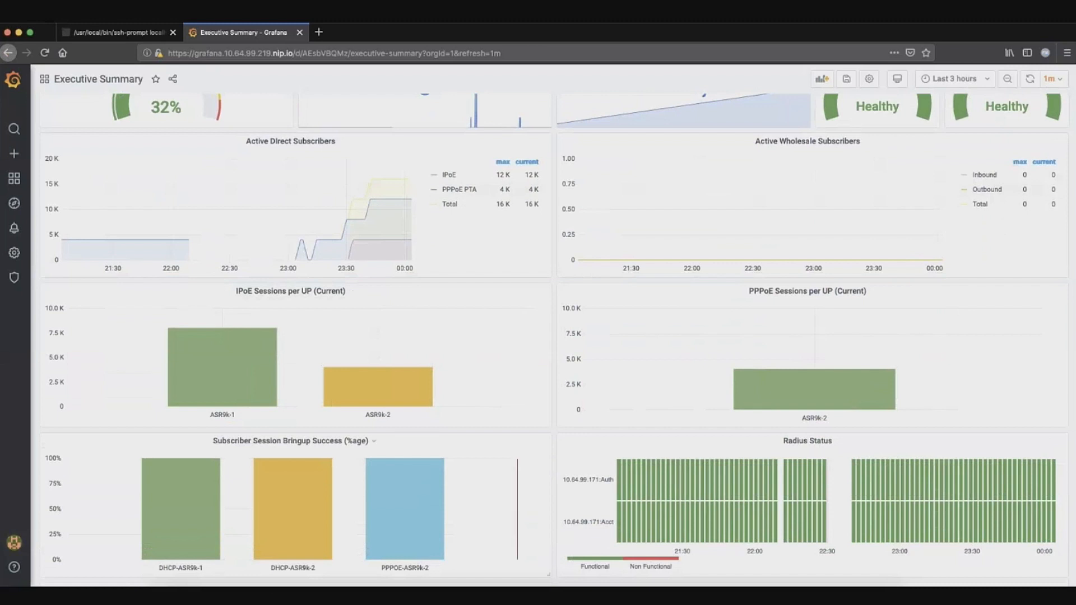
Scroll further to the Bringup Success, Radius Status and live Microservices Deployment panels
{"action": "scroll", "scroll_direction": "down", "scroll_amount": 3}
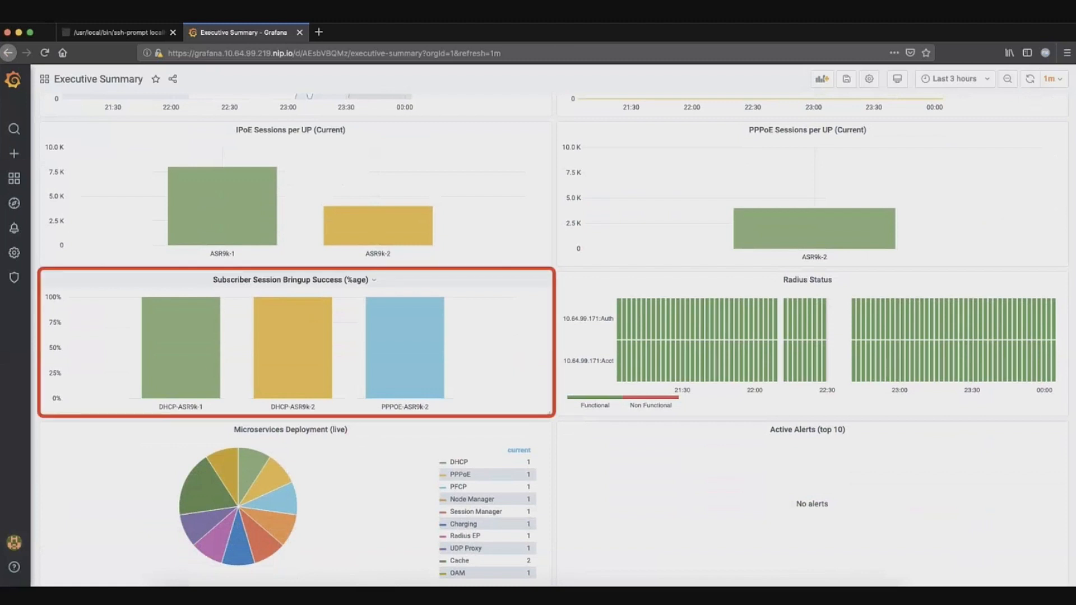
{"action": "mouse_move", "coordinate": [309, 348]}
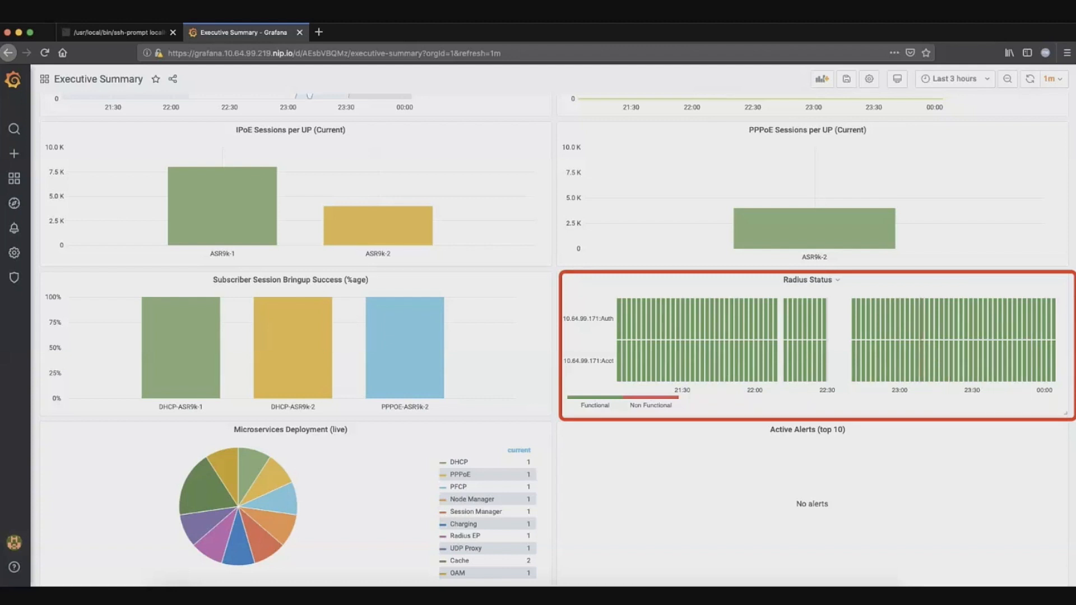
{"action": "mouse_move", "coordinate": [916, 356]}
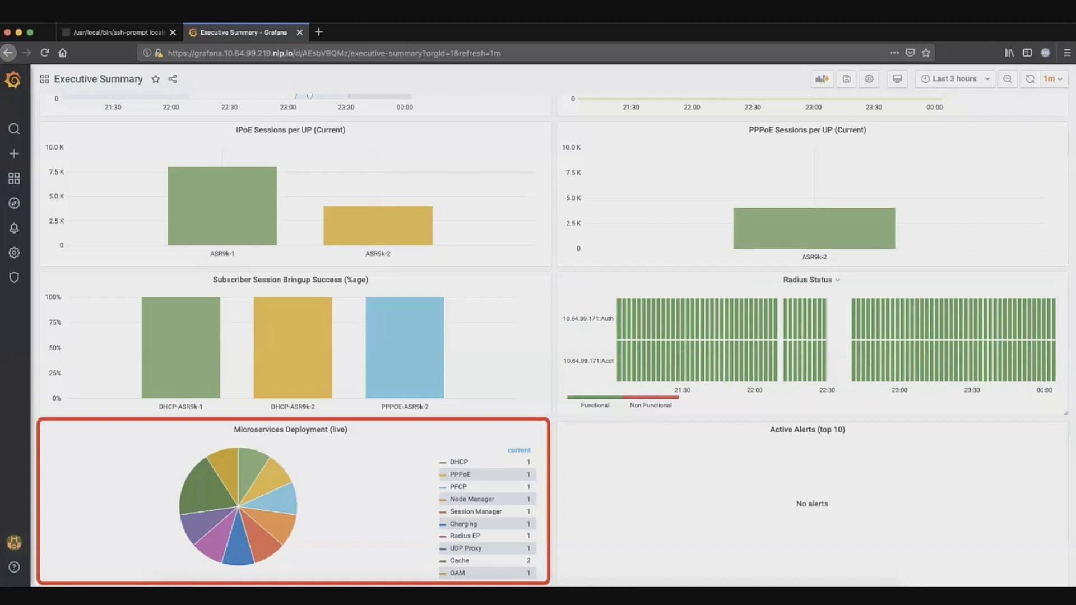
{"action": "mouse_move", "coordinate": [236, 473]}
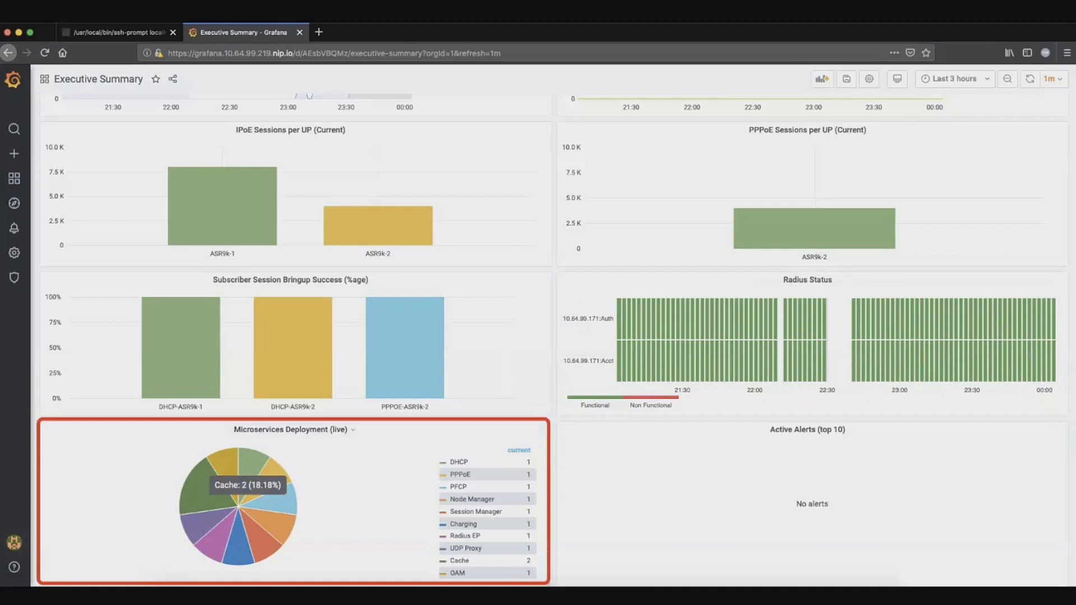